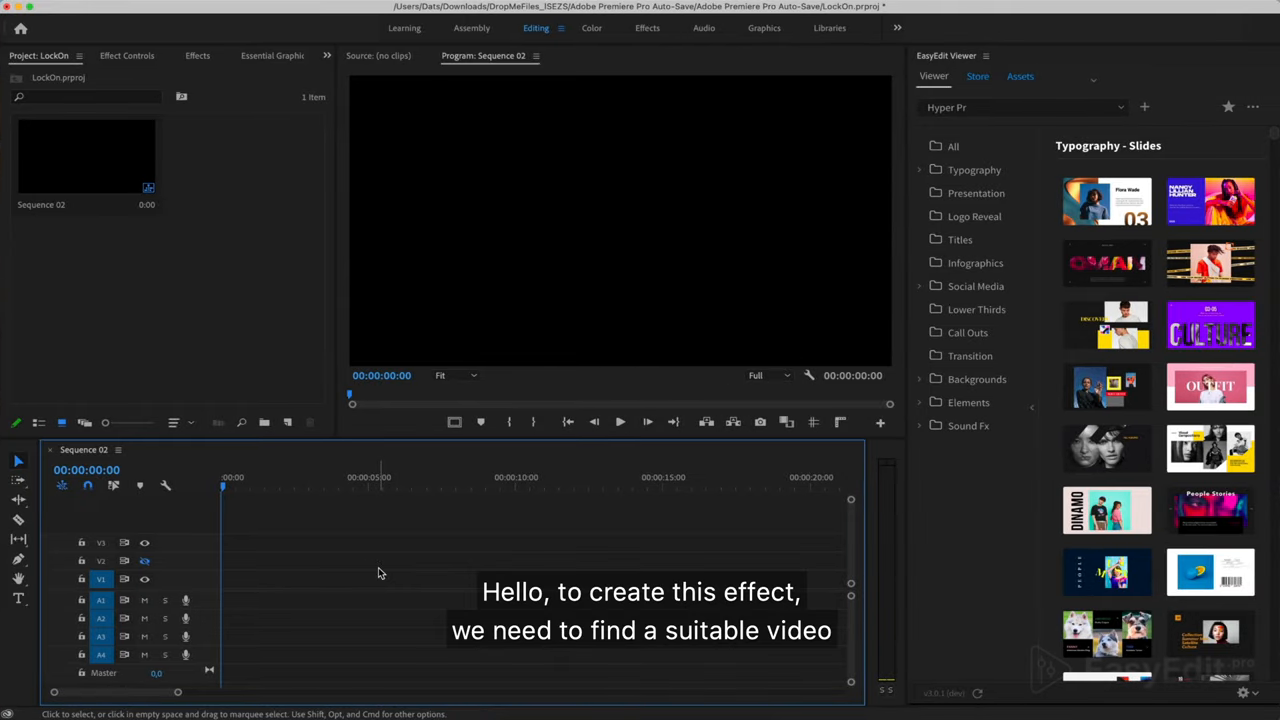
{"action": "mouse_move", "coordinate": [384, 570]}
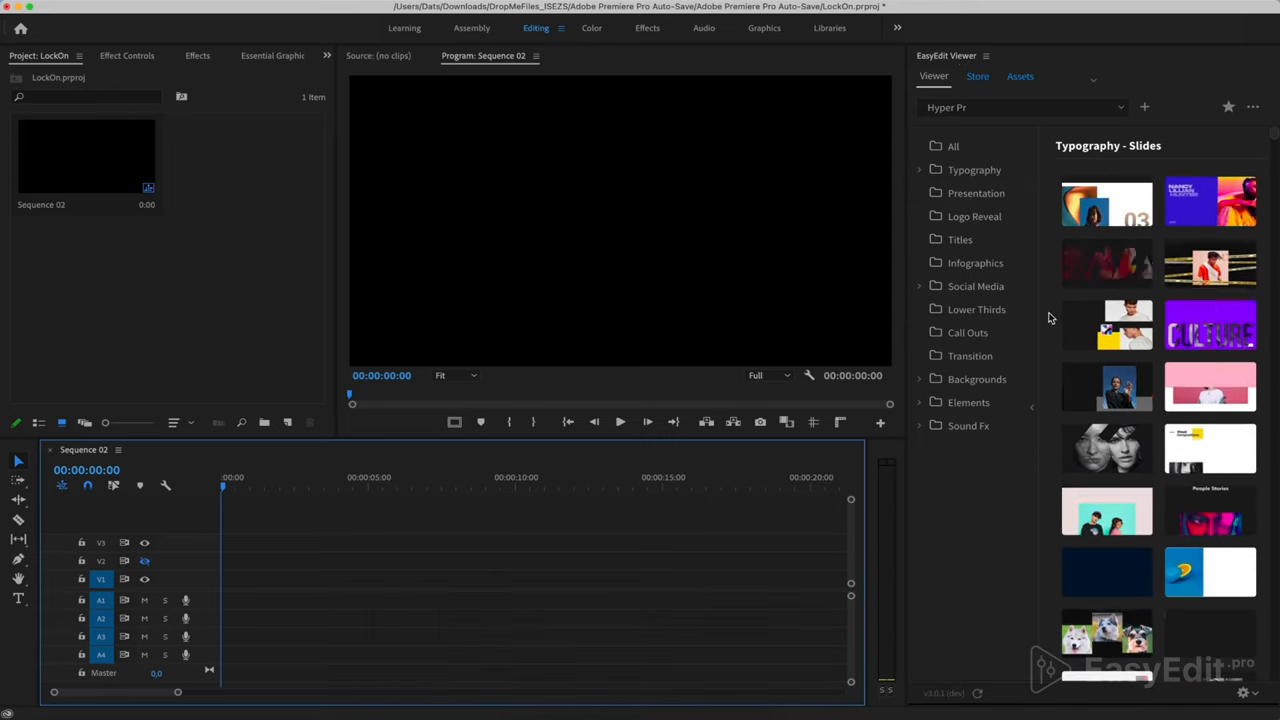
Browse the EasyEdit Hyper templates through Logo Reveal, Titles and Infographics
{"action": "scroll", "scroll_direction": "down", "scroll_amount": 3}
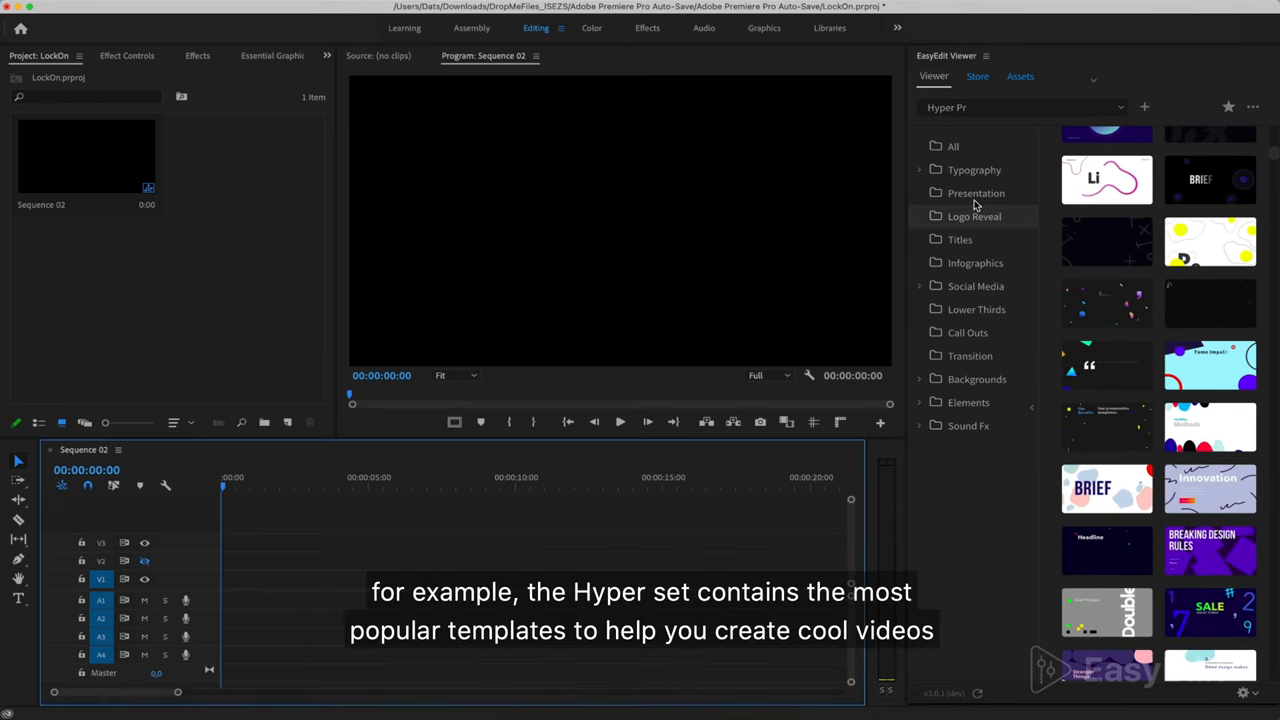
{"action": "left_click", "coordinate": [974, 216]}
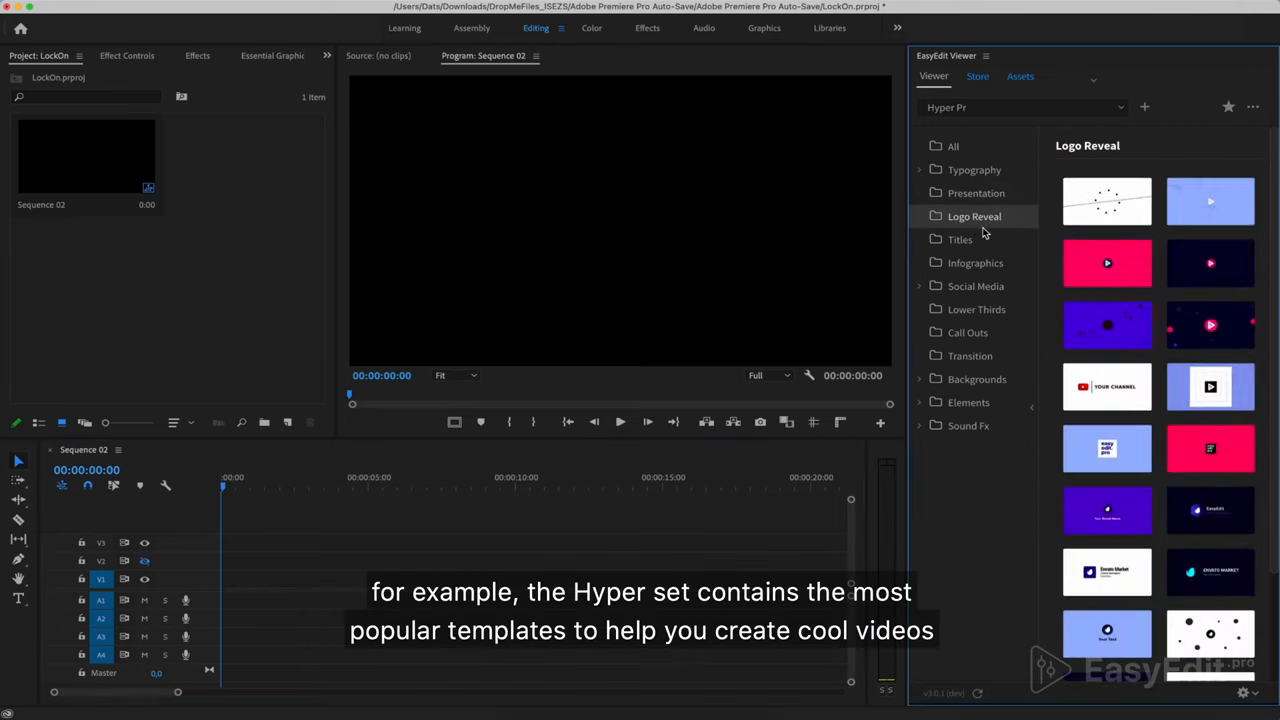
{"action": "left_click", "coordinate": [960, 239]}
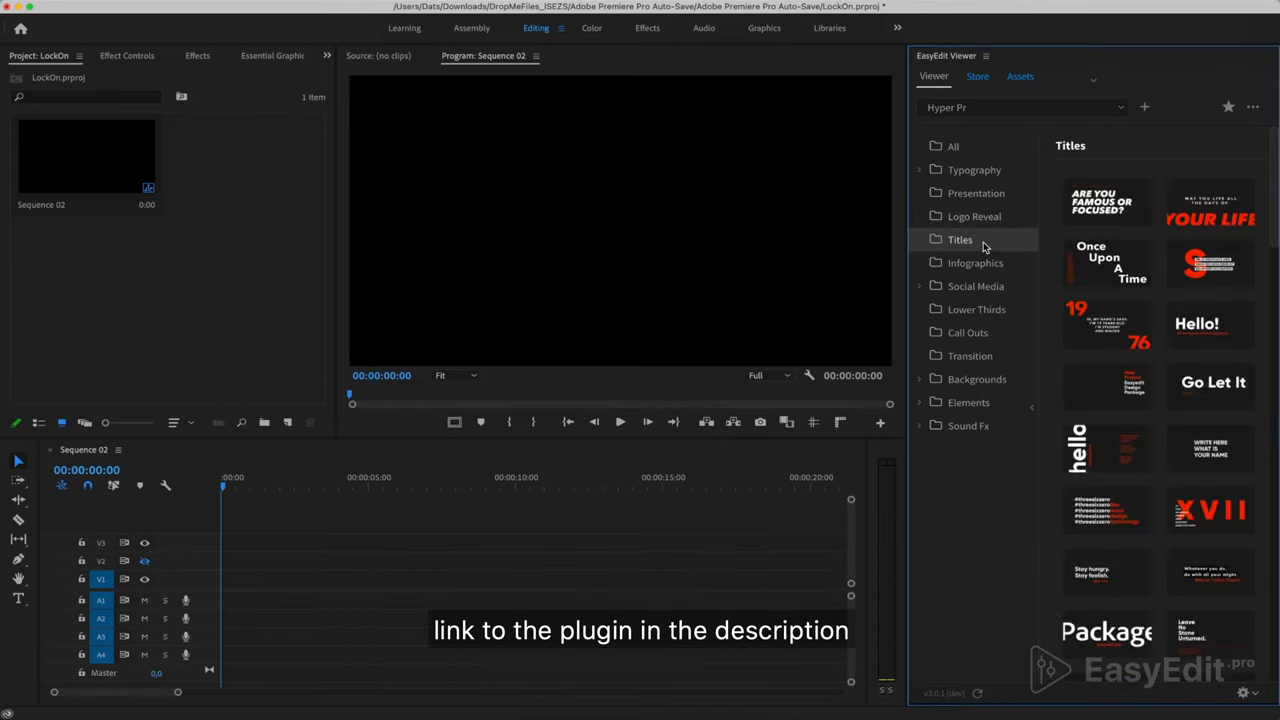
{"action": "left_click", "coordinate": [973, 262]}
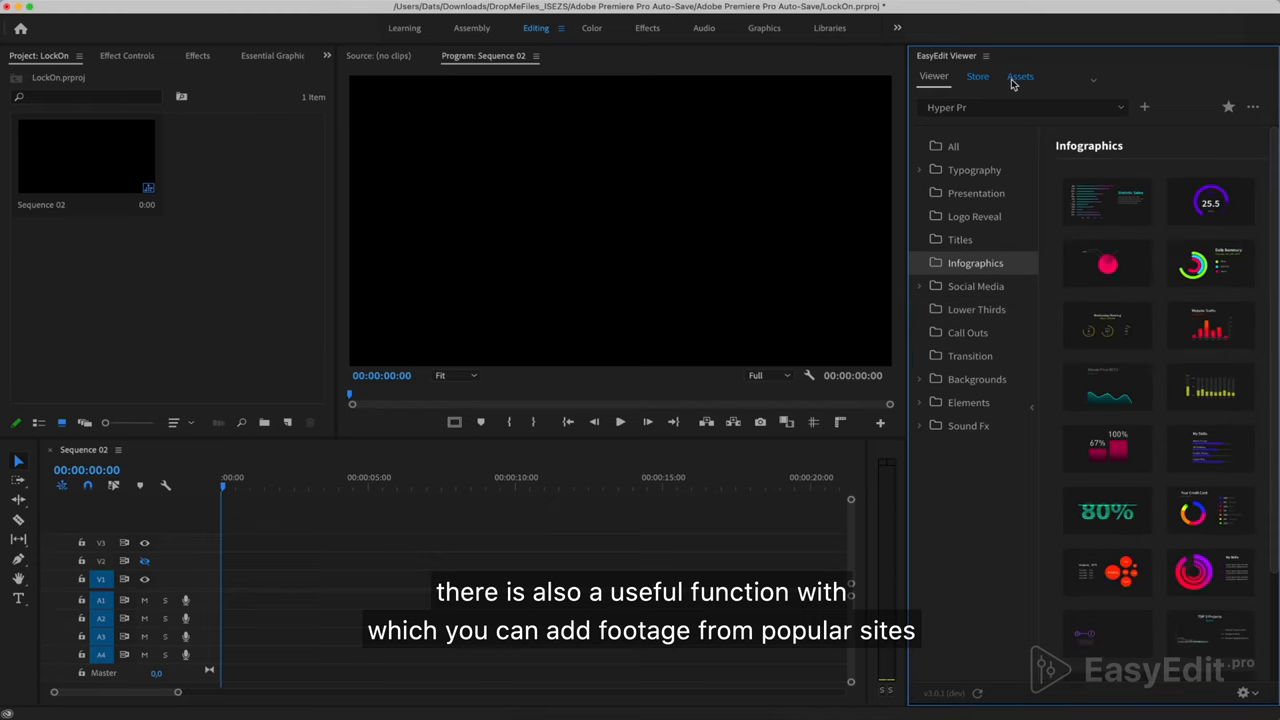
Search EasyEdit Assets for 'boxing' with the type limited to Videos
{"action": "left_click", "coordinate": [1019, 76]}
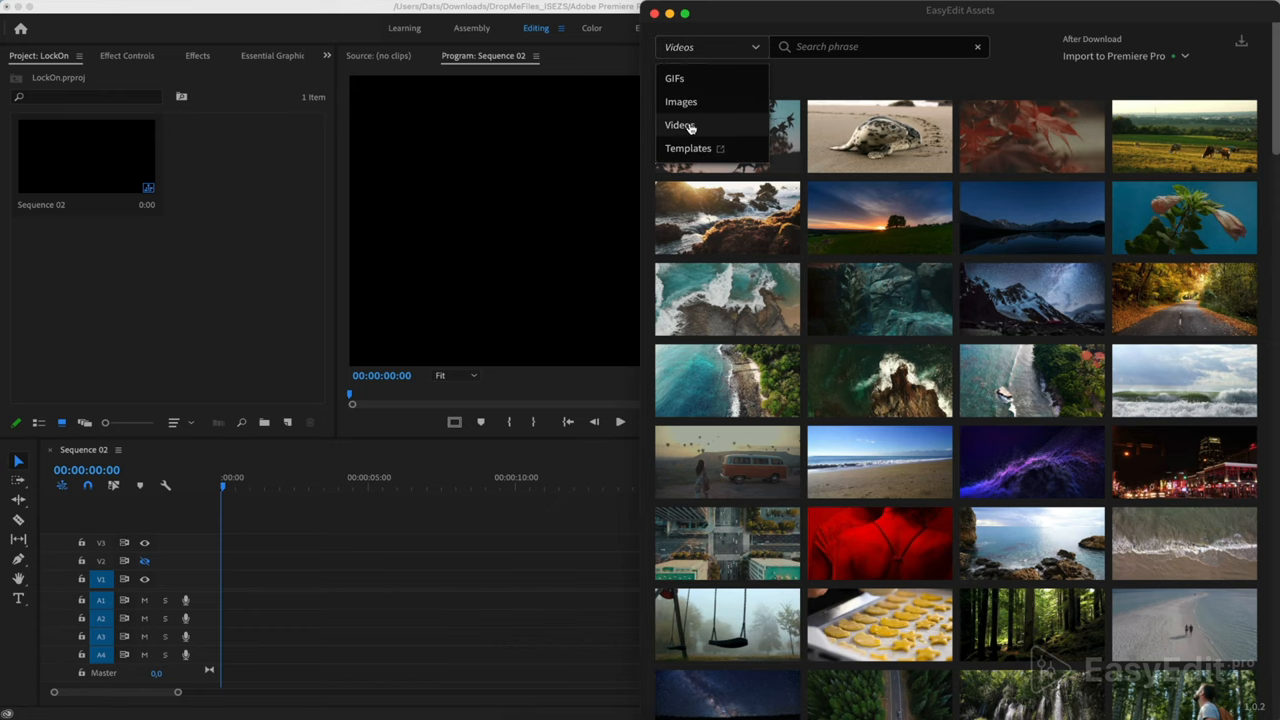
{"action": "left_click", "coordinate": [880, 46]}
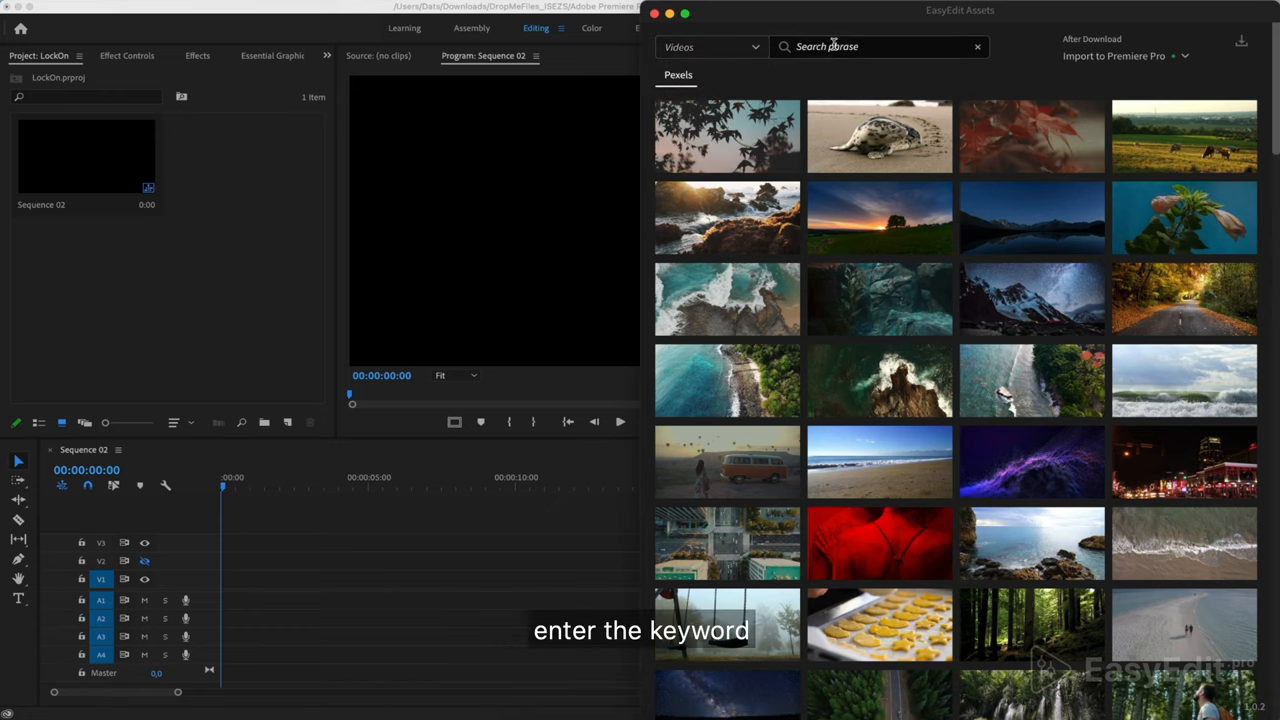
{"action": "type", "text": "boxing"}
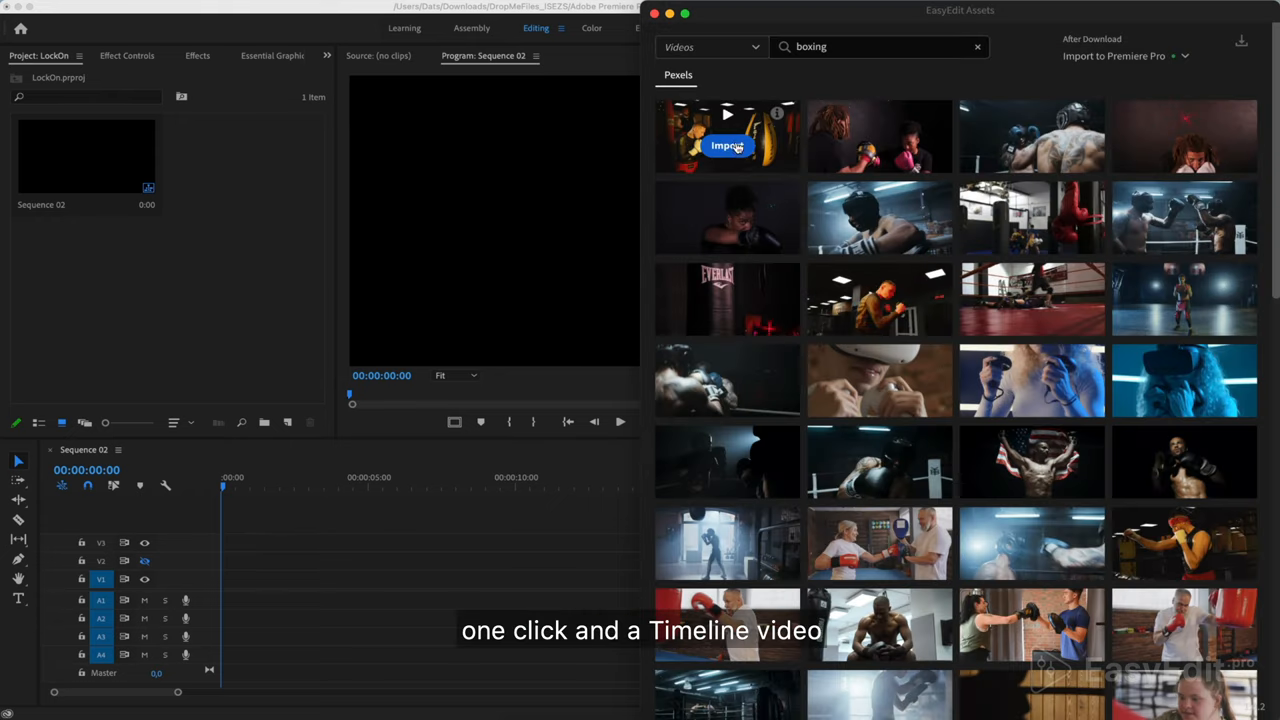
Import the boxing clip into Sequence 02 and cue the playhead near 00:00:01:01
{"action": "left_click", "coordinate": [727, 146]}
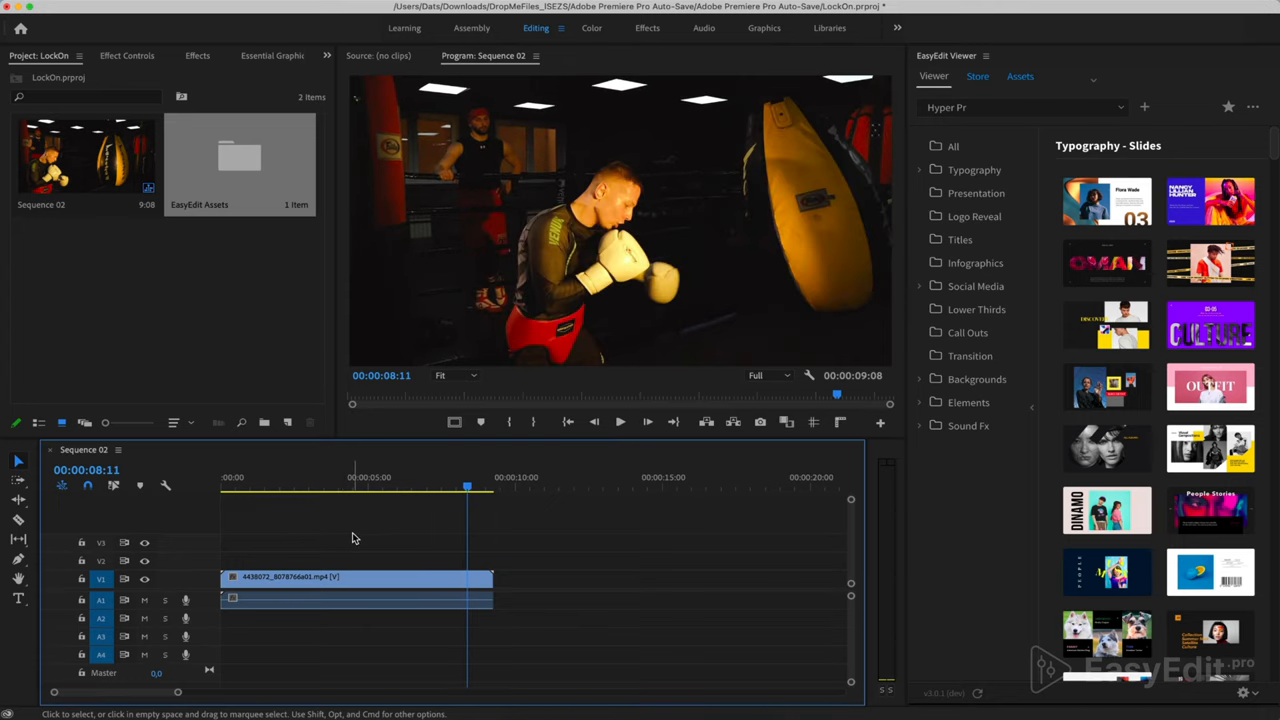
{"action": "left_click", "coordinate": [249, 485]}
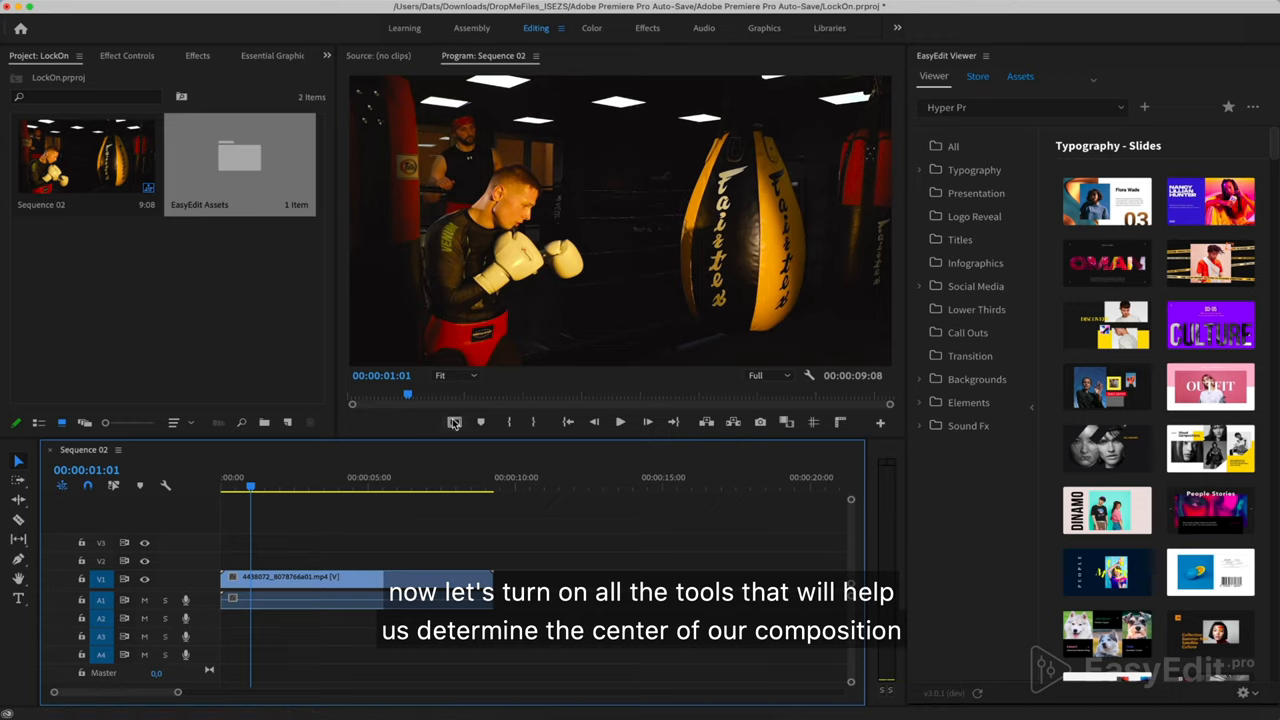
{"action": "mouse_move", "coordinate": [631, 323]}
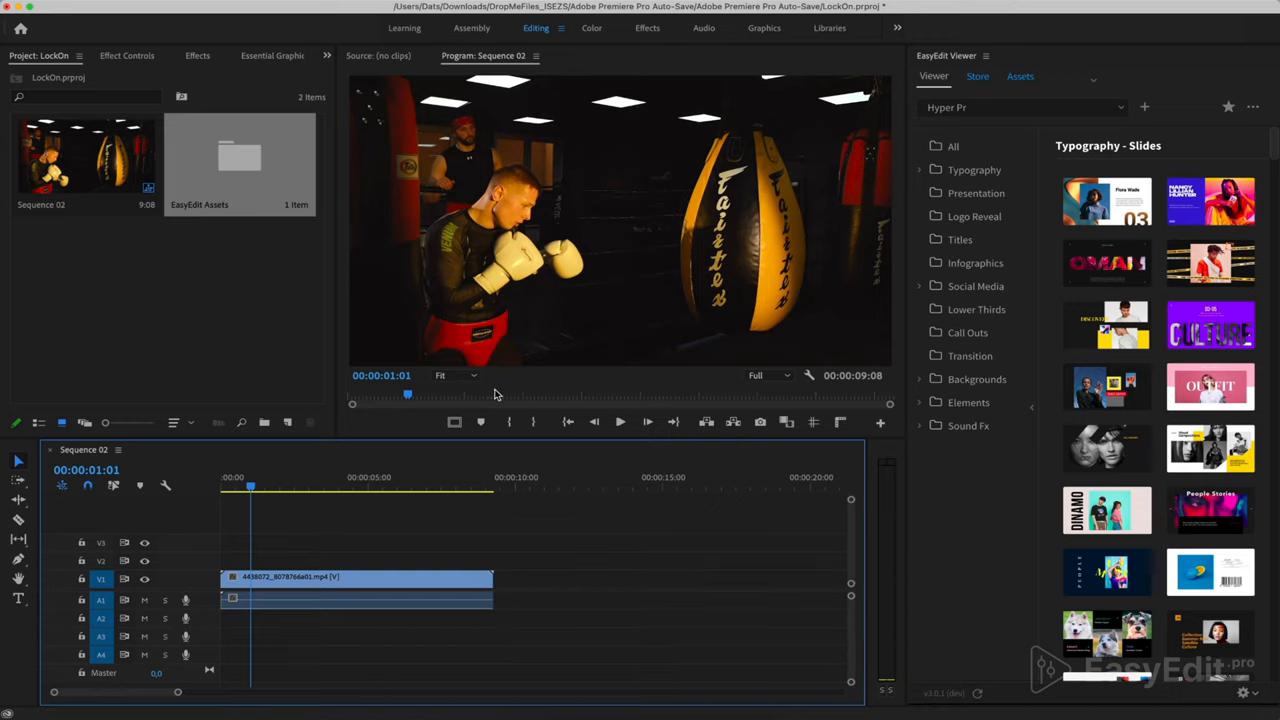
Show safe margins and rulers, and drag guides crossing at the frame centre
{"action": "left_click", "coordinate": [453, 422]}
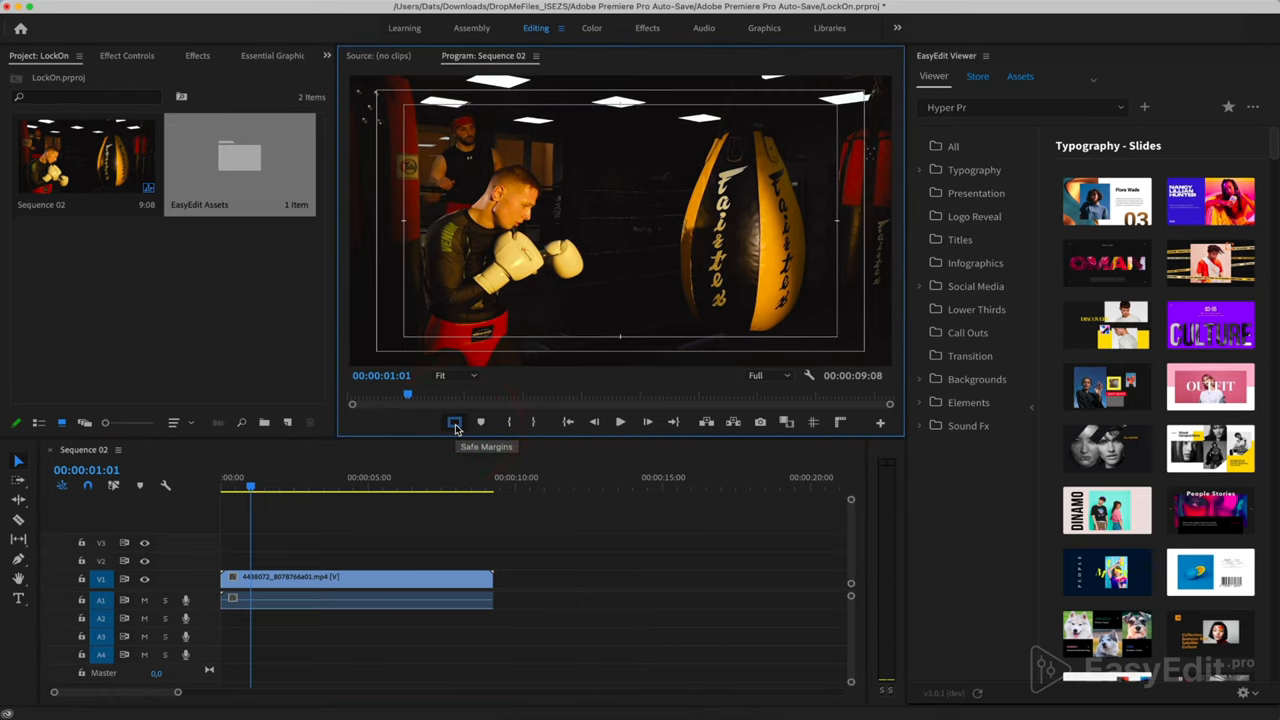
{"action": "mouse_move", "coordinate": [813, 422]}
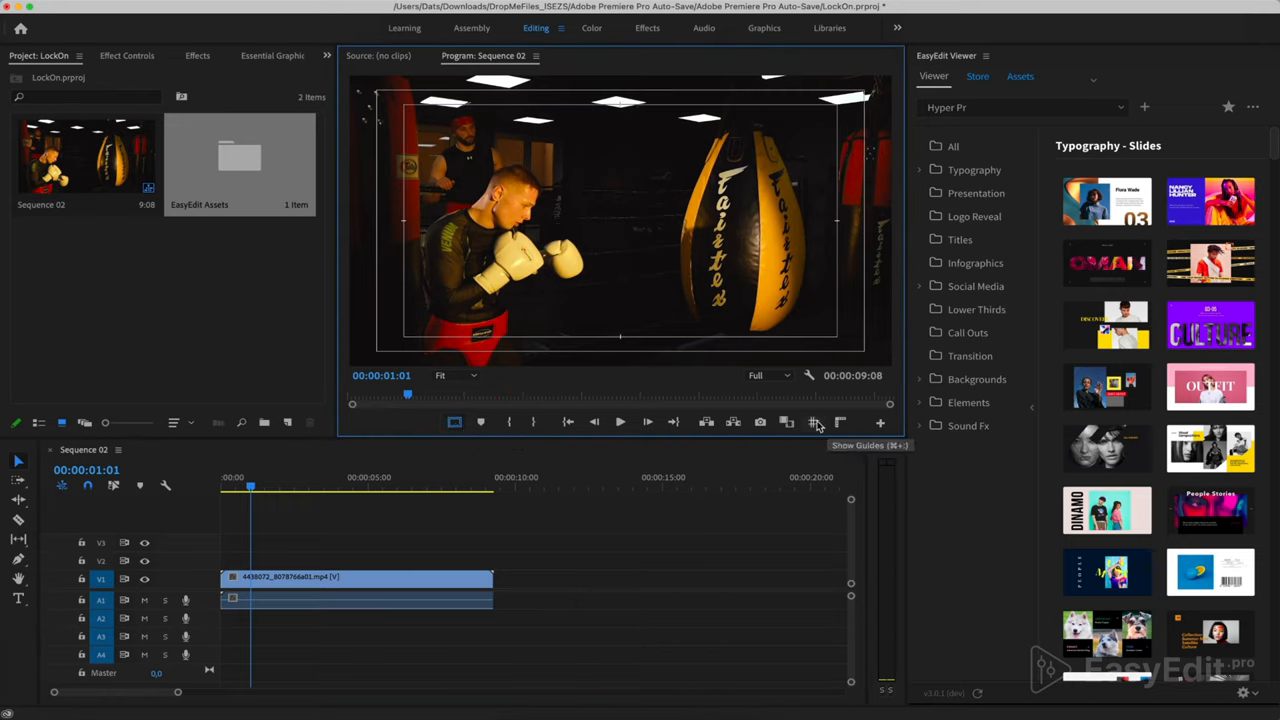
{"action": "mouse_move", "coordinate": [840, 422]}
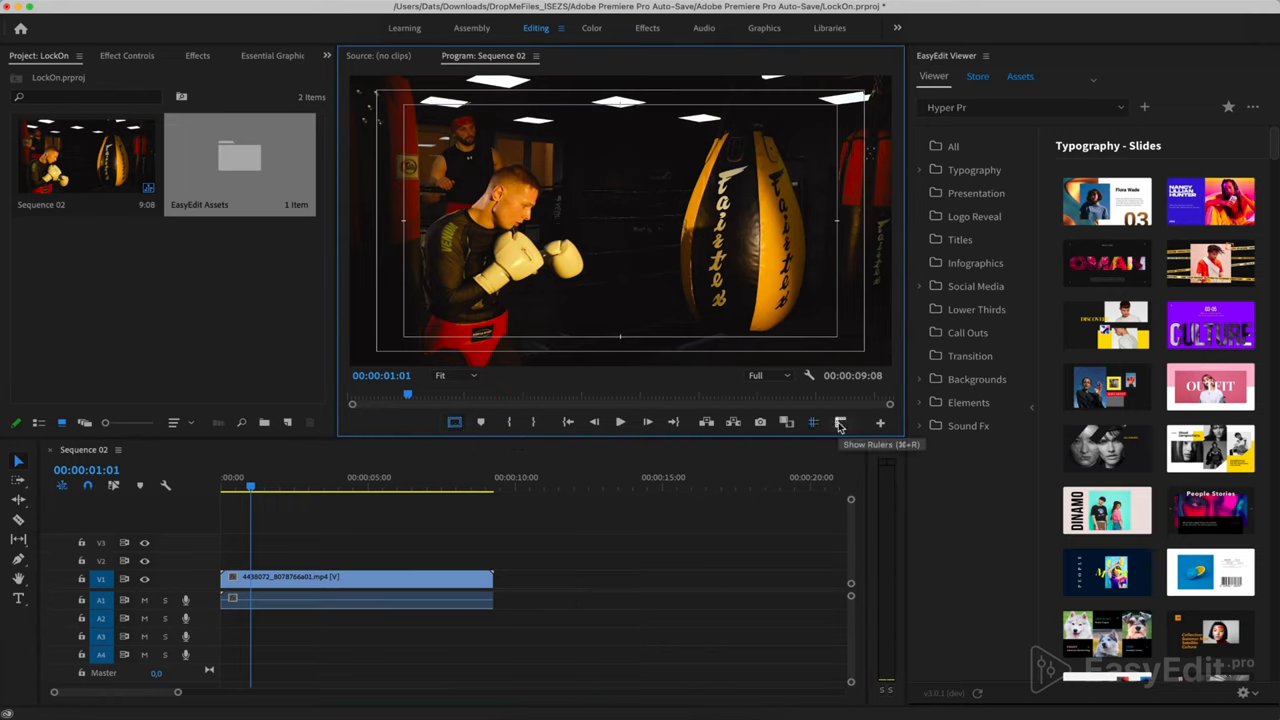
{"action": "left_click", "coordinate": [840, 422]}
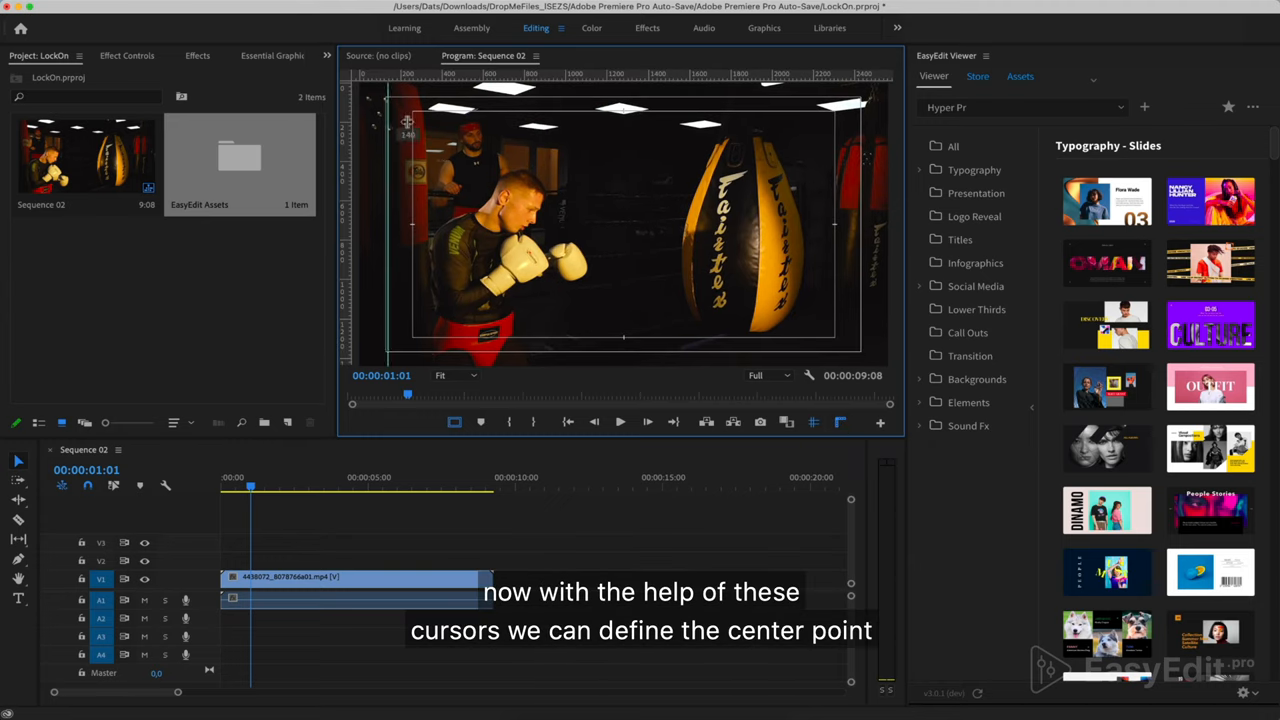
{"action": "left_click_drag", "start_coordinate": [408, 130], "coordinate": [624, 130]}
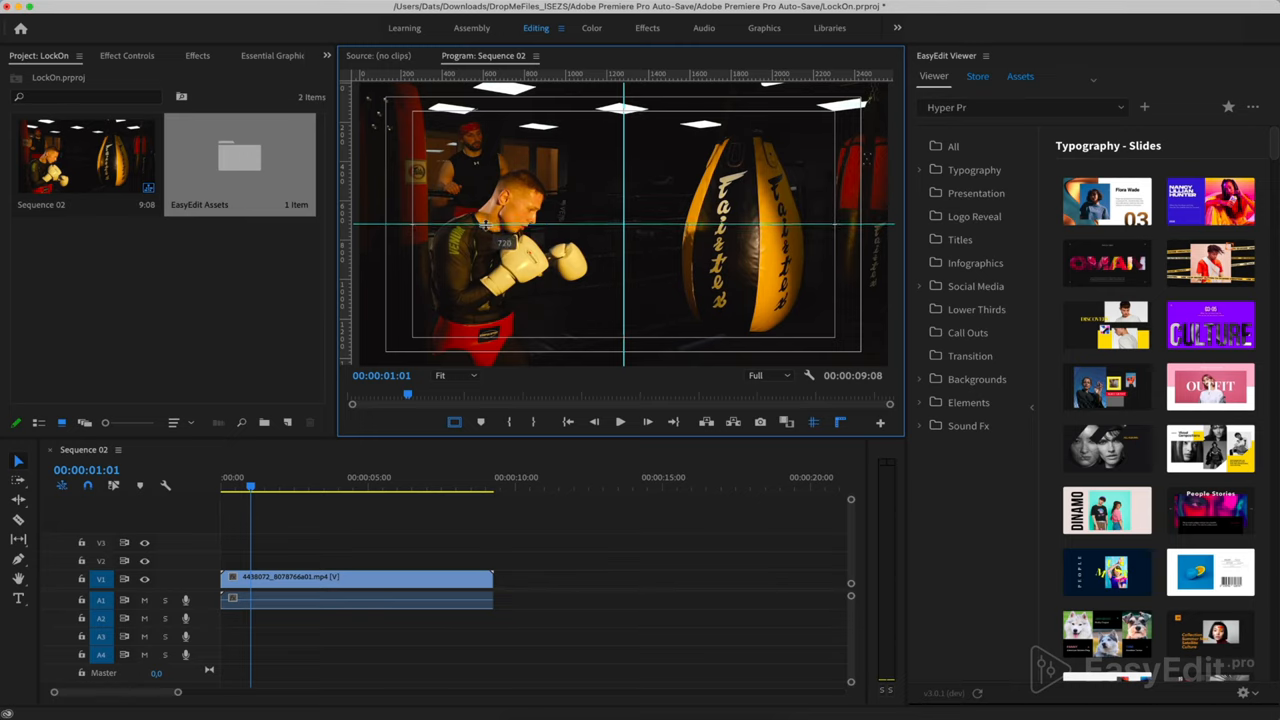
{"action": "mouse_move", "coordinate": [617, 289]}
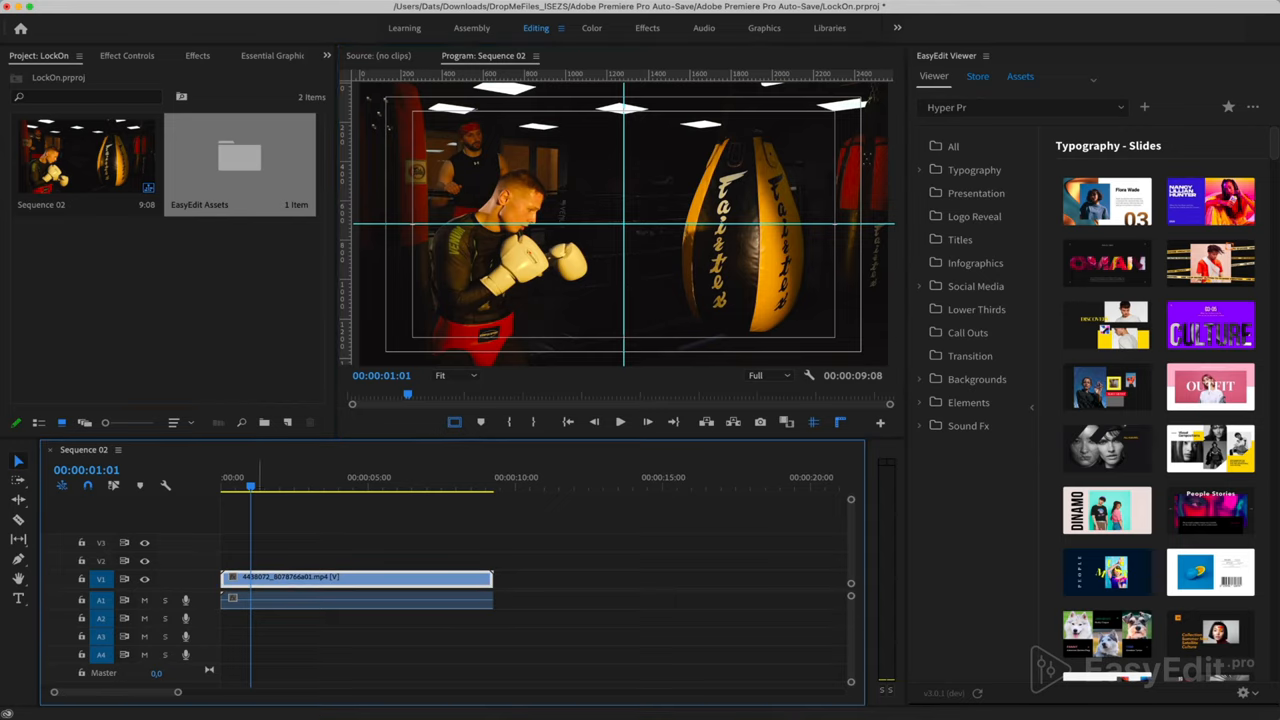
Set the clip's Motion Scale to 135 and Position to 1712, 774
{"action": "left_click", "coordinate": [126, 55]}
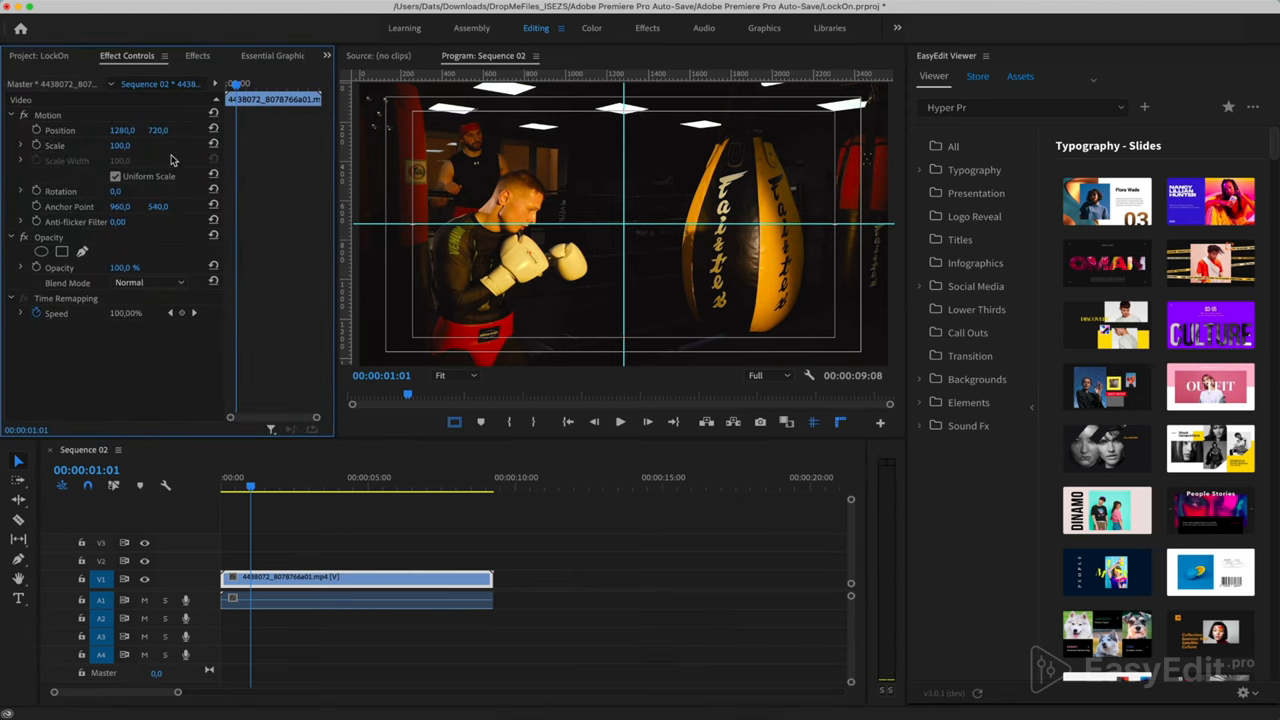
{"action": "left_click_drag", "start_coordinate": [122, 130], "coordinate": [155, 130]}
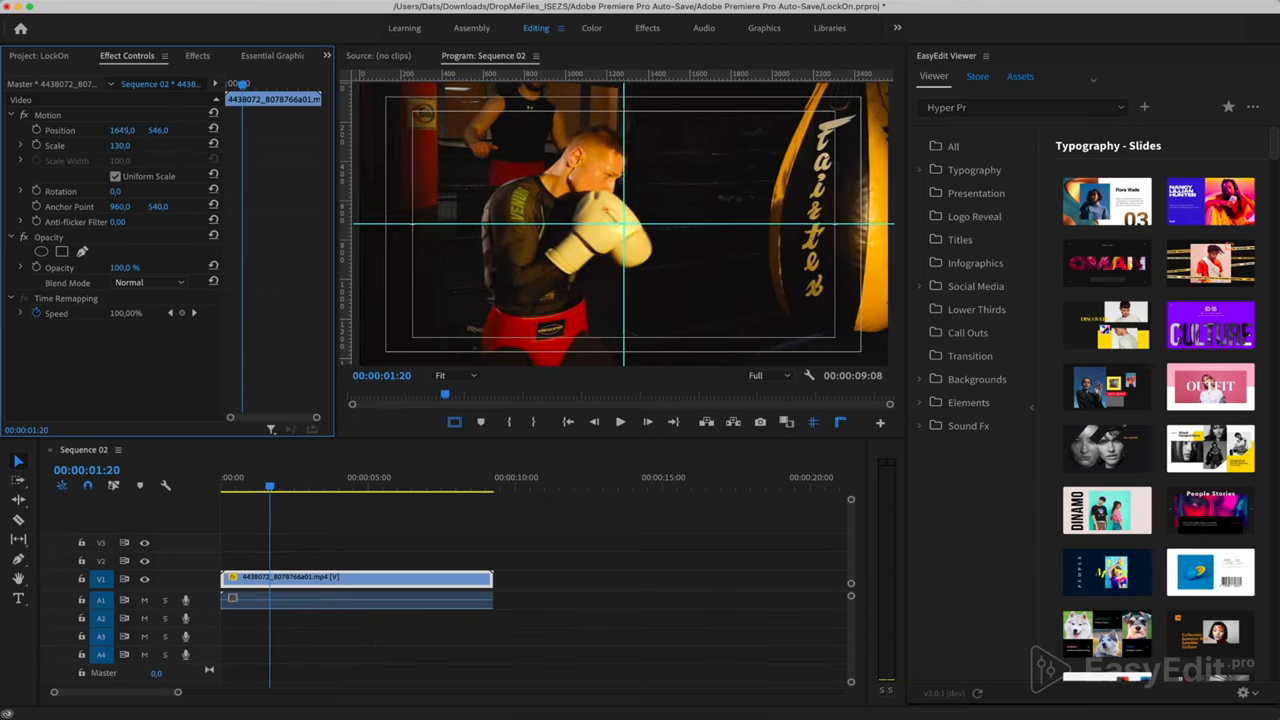
{"action": "left_click_drag", "start_coordinate": [157, 130], "coordinate": [160, 130]}
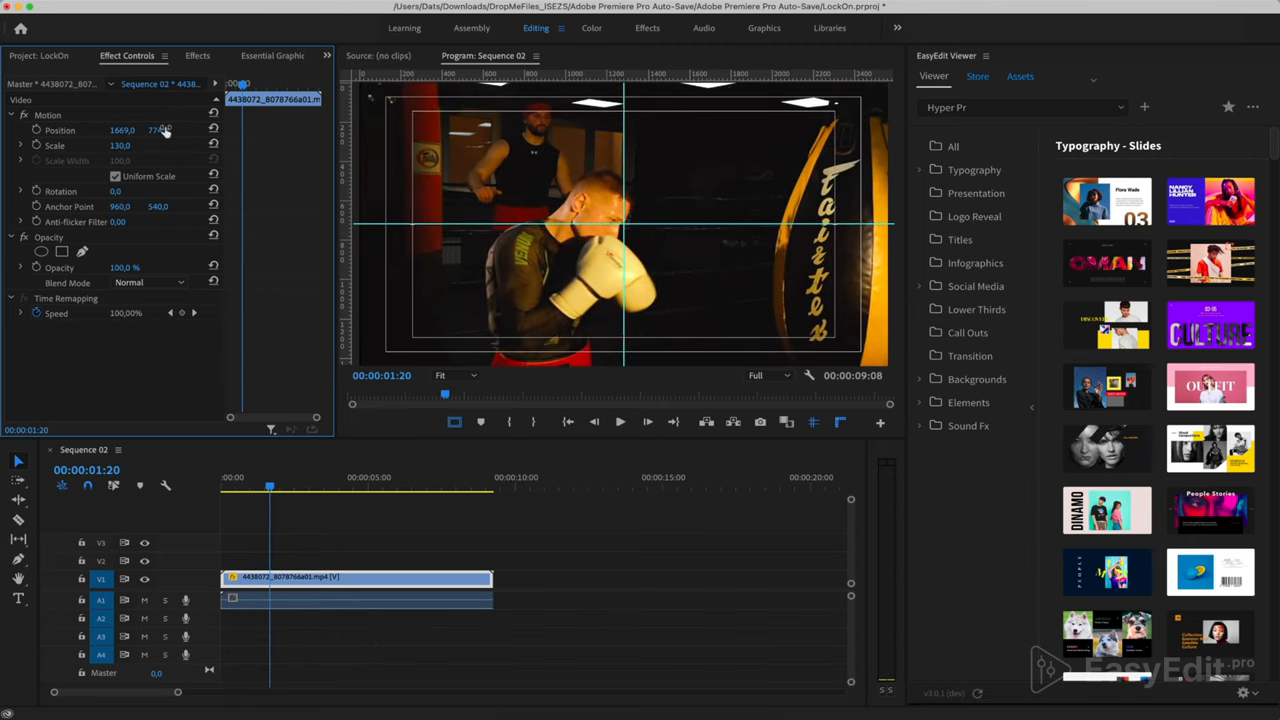
{"action": "left_click_drag", "start_coordinate": [122, 130], "coordinate": [140, 130]}
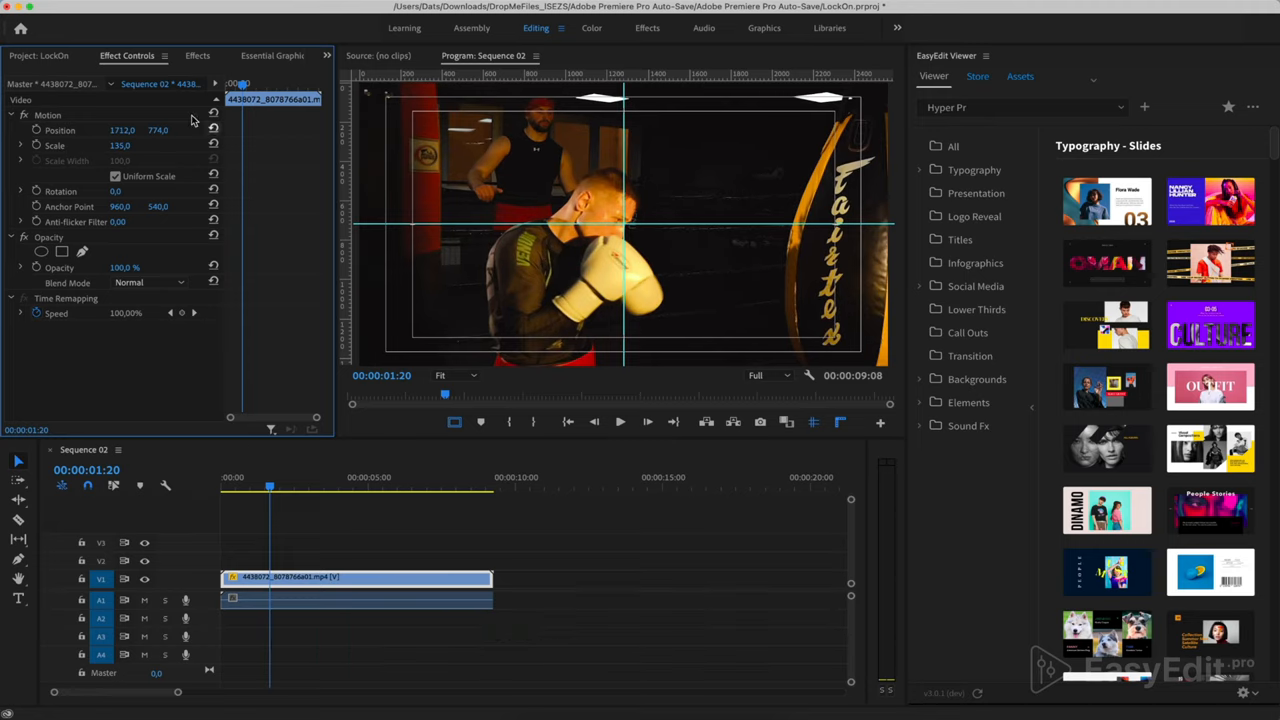
Step through the clip frame by frame, keyframing Position to re-centre the boxer's head
{"action": "left_click_drag", "start_coordinate": [120, 130], "coordinate": [130, 130]}
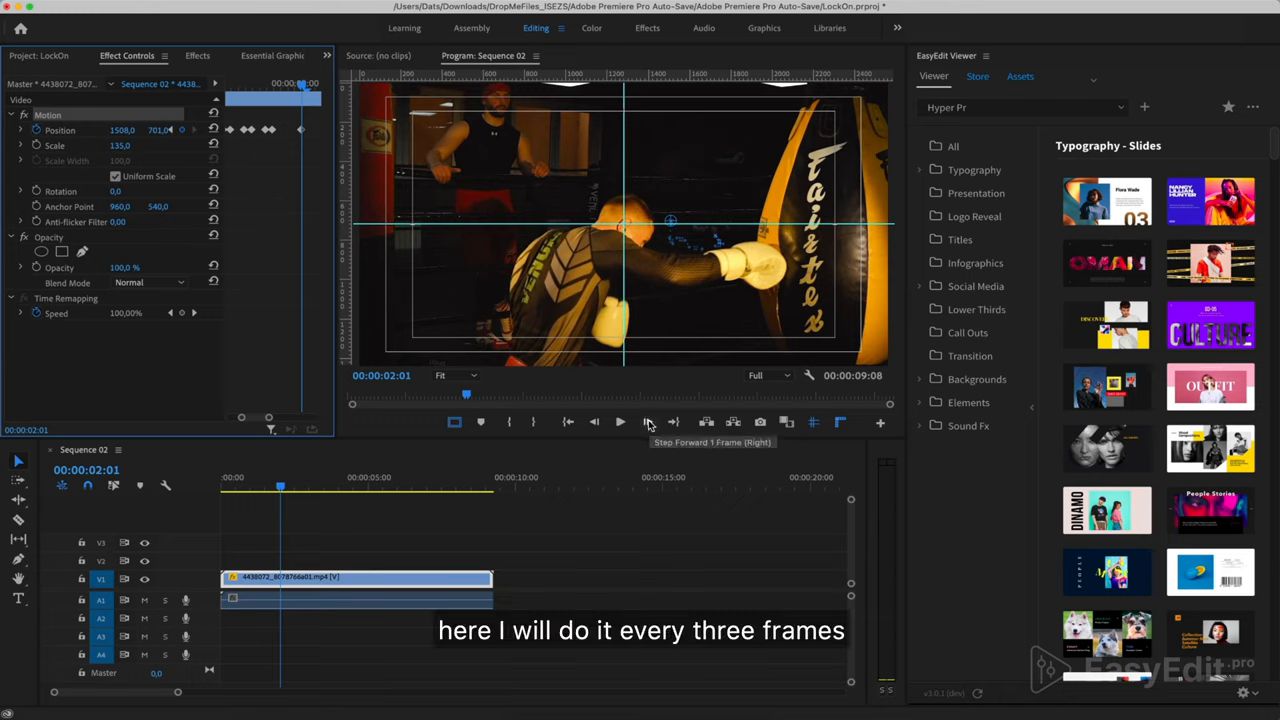
{"action": "left_click", "coordinate": [646, 422]}
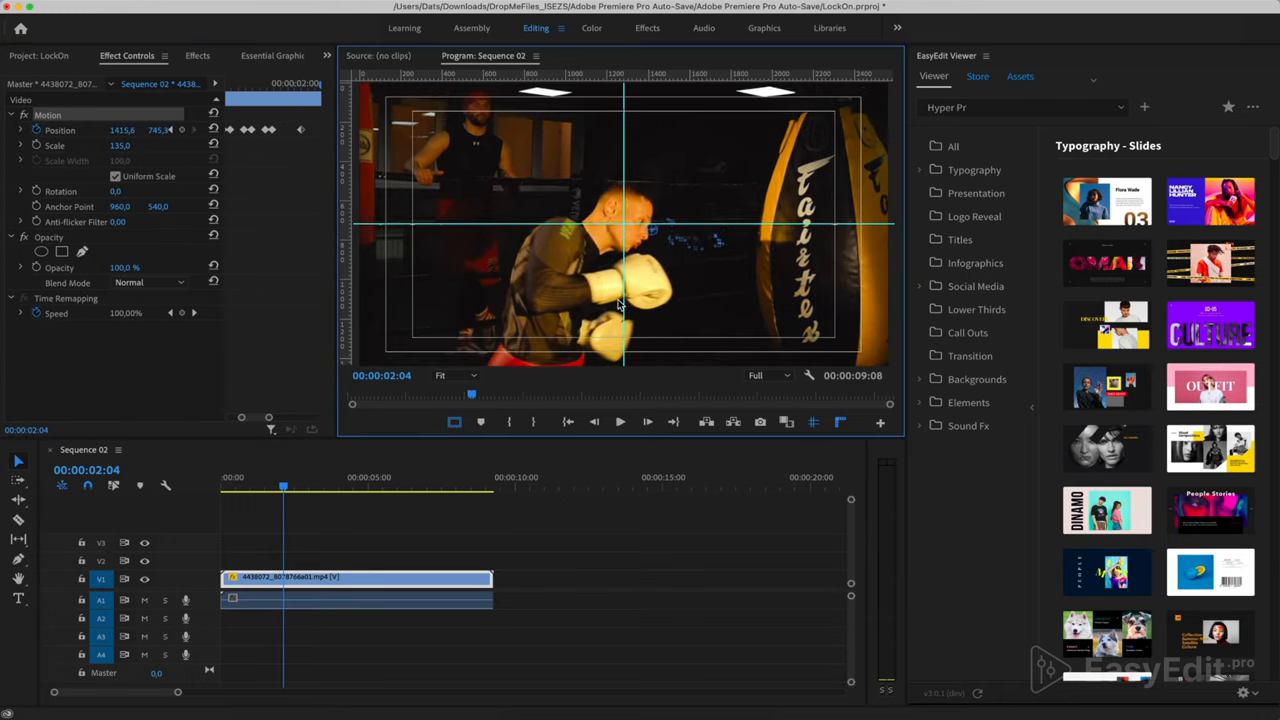
{"action": "left_click", "coordinate": [646, 422]}
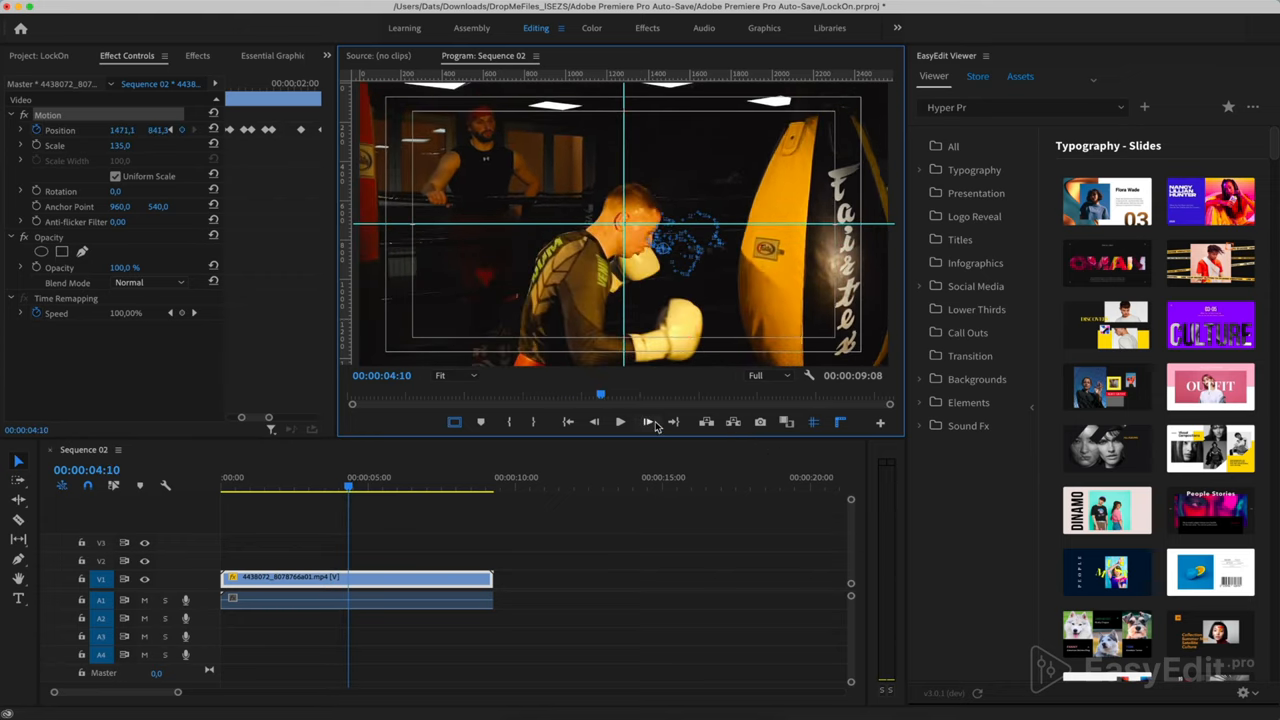
{"action": "left_click", "coordinate": [619, 422]}
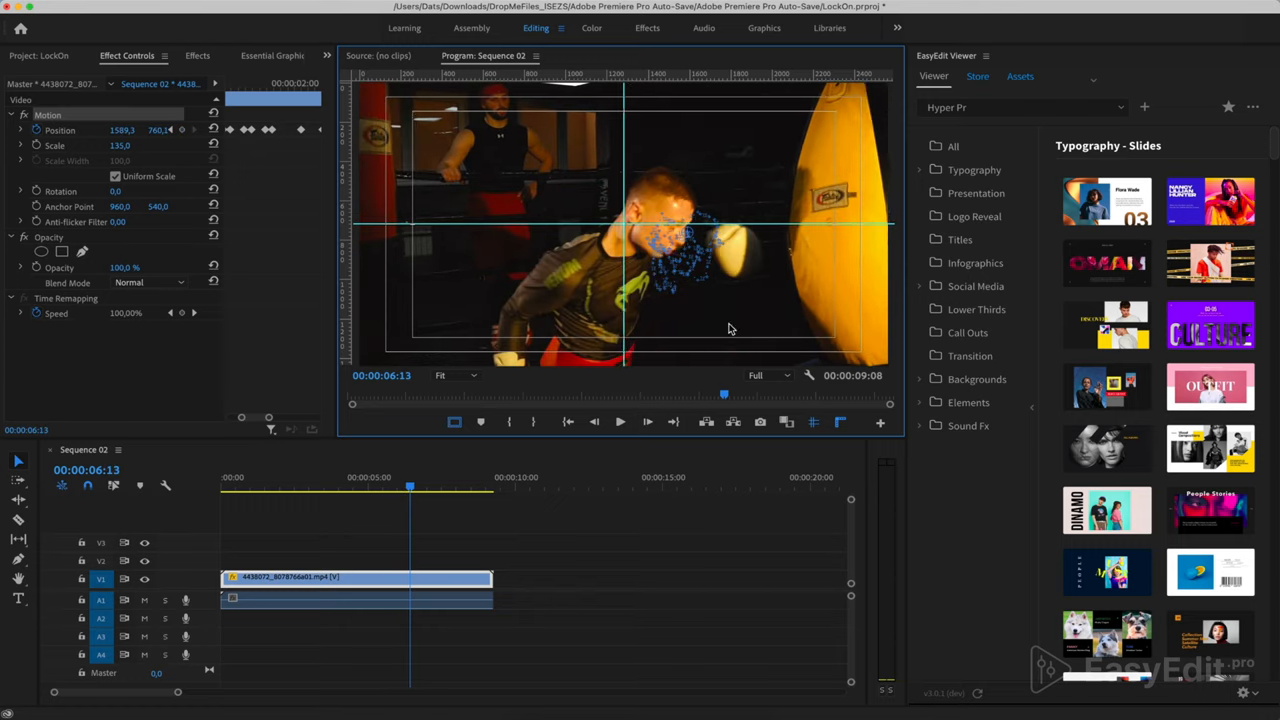
{"action": "left_click", "coordinate": [646, 422]}
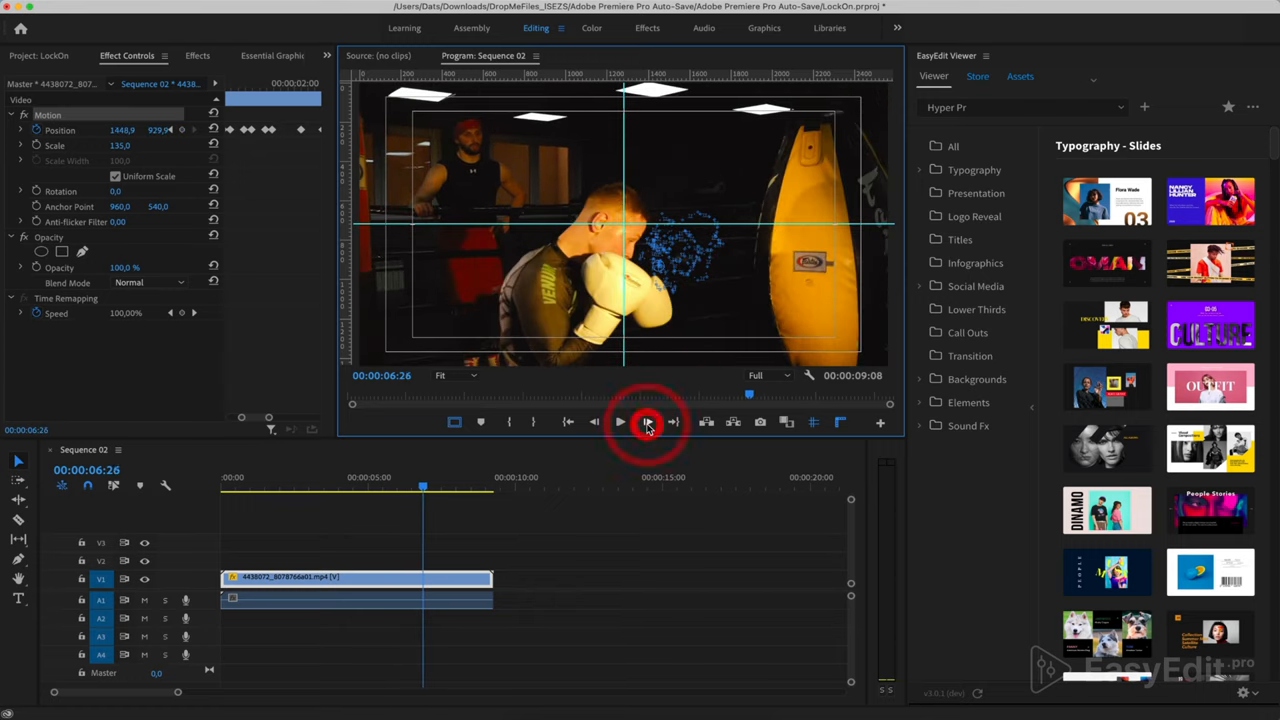
{"action": "left_click", "coordinate": [649, 422]}
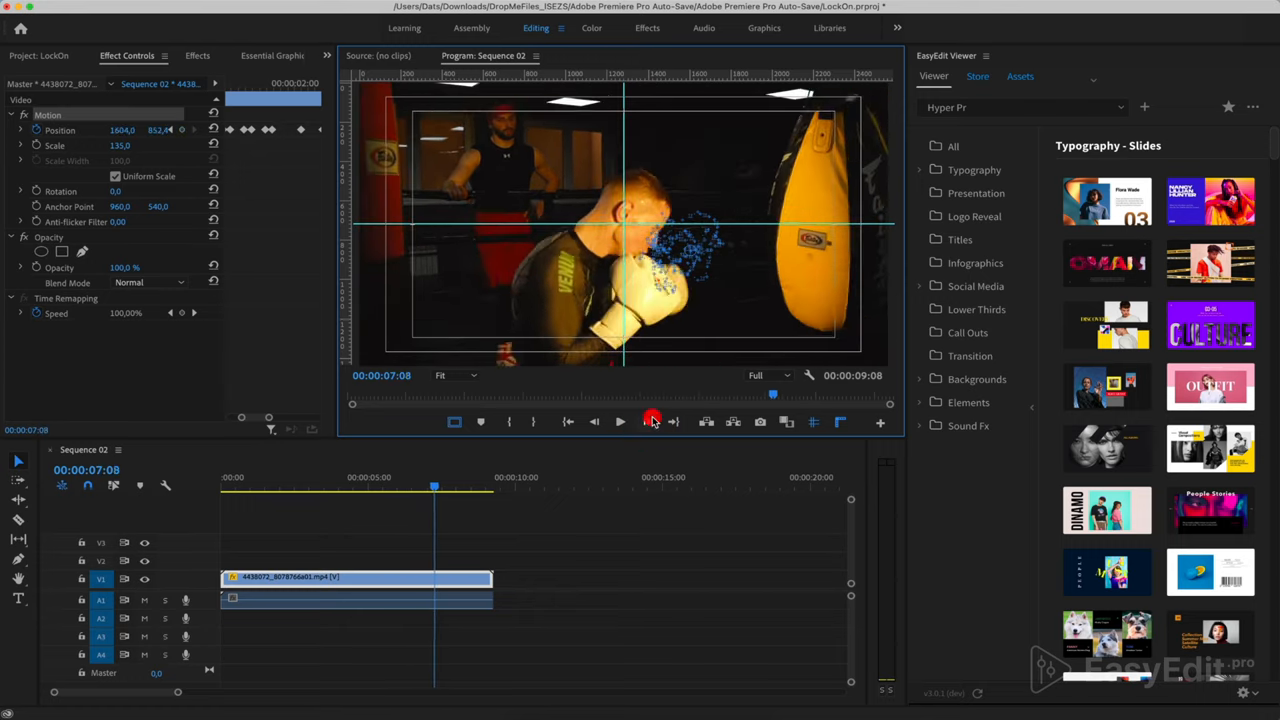
{"action": "left_click", "coordinate": [620, 422]}
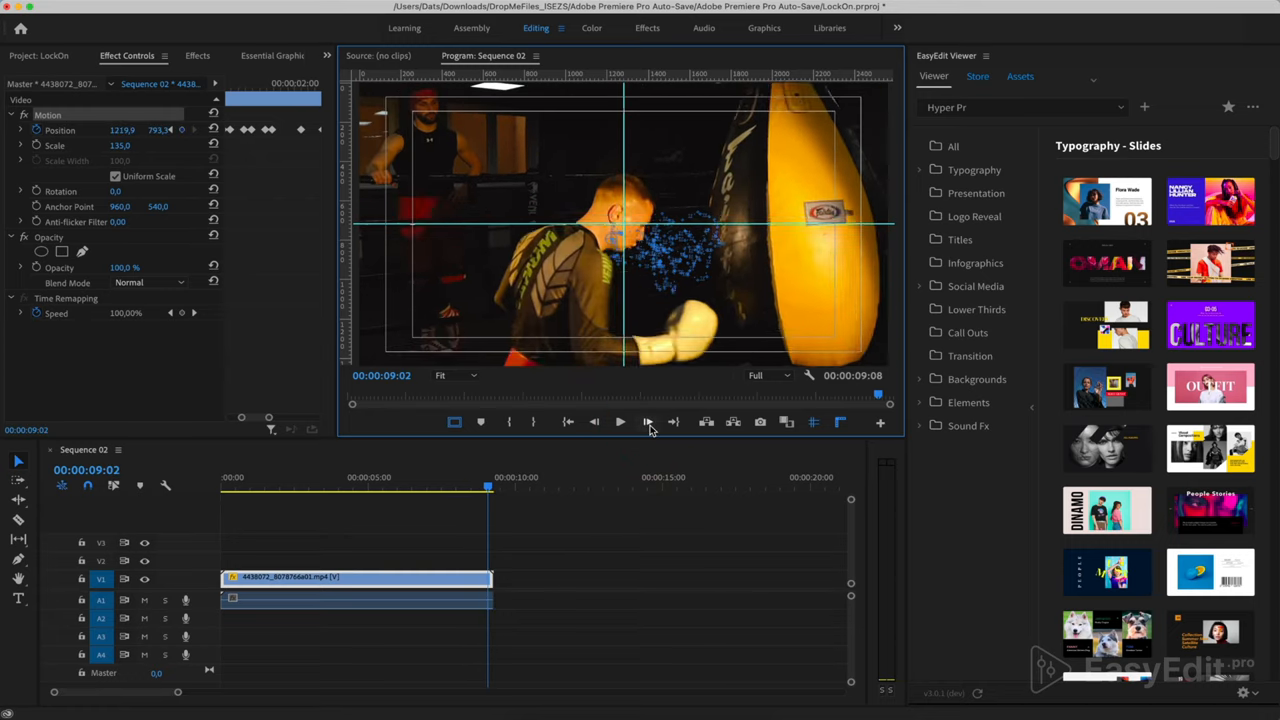
{"action": "left_click", "coordinate": [647, 422]}
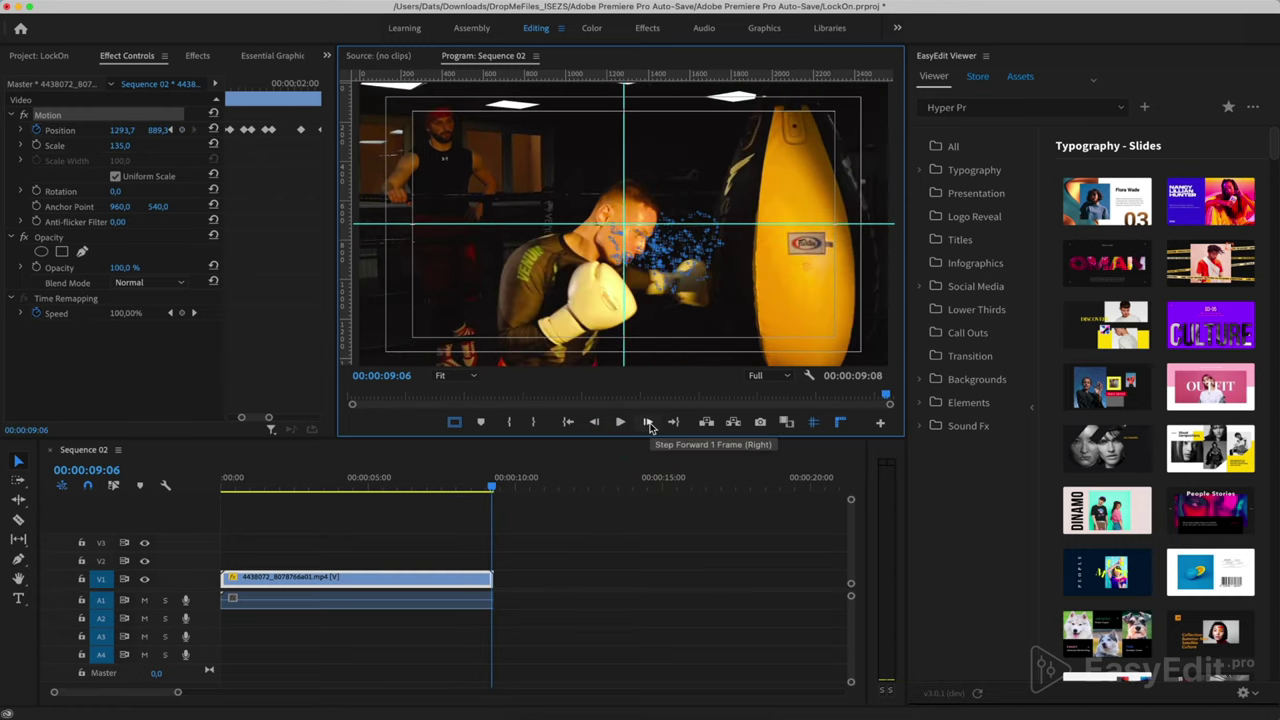
{"action": "left_click", "coordinate": [672, 422]}
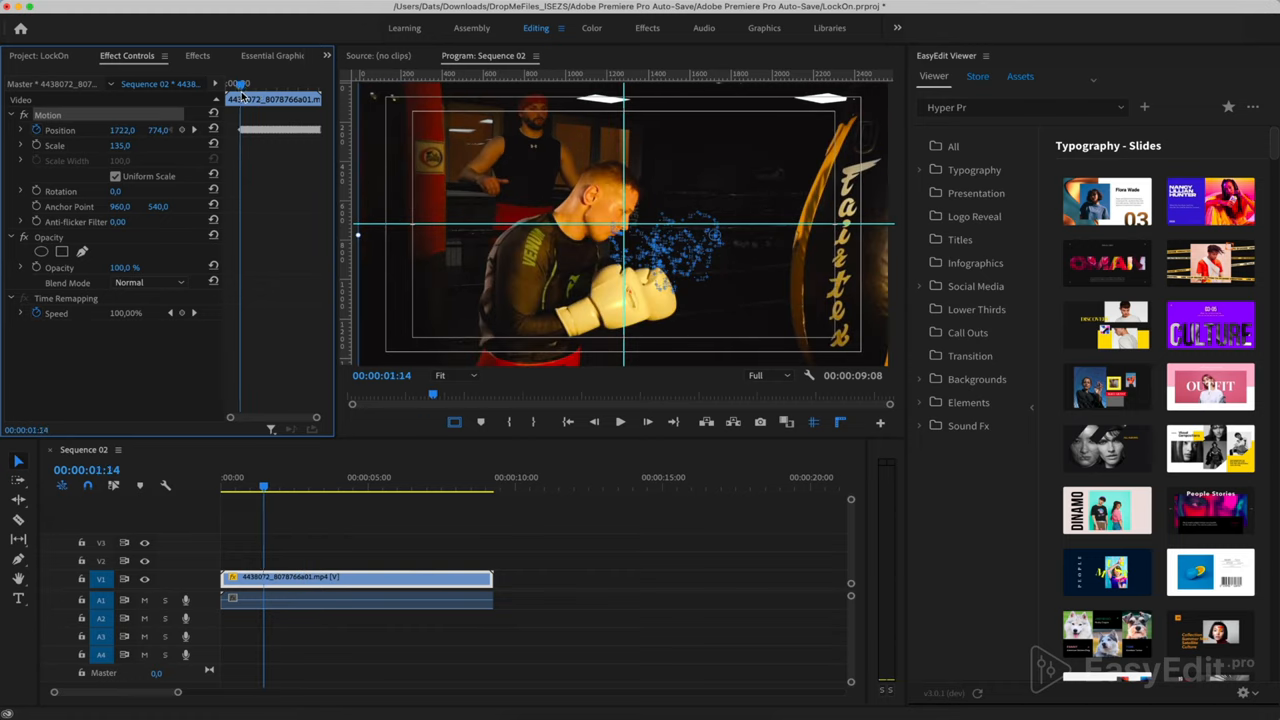
Play the tracked clip from its start and select all Position keyframes
{"action": "left_click_drag", "start_coordinate": [263, 488], "coordinate": [238, 488]}
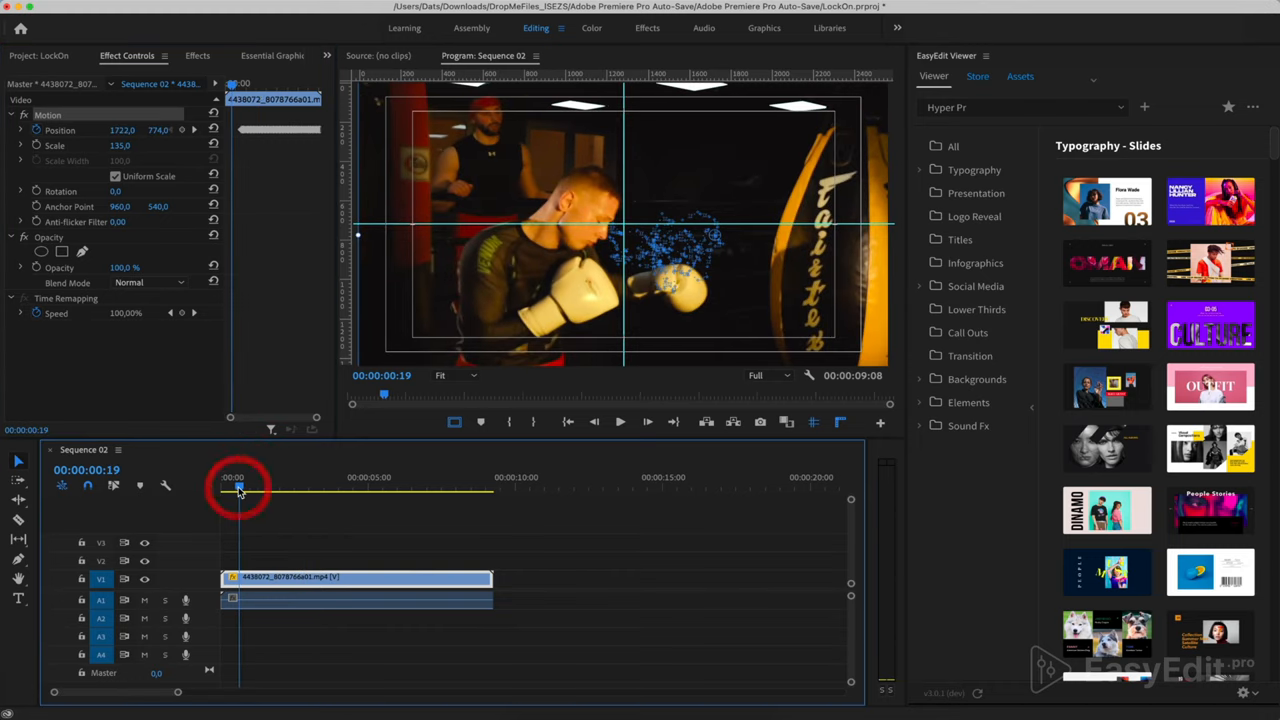
{"action": "left_click", "coordinate": [238, 484]}
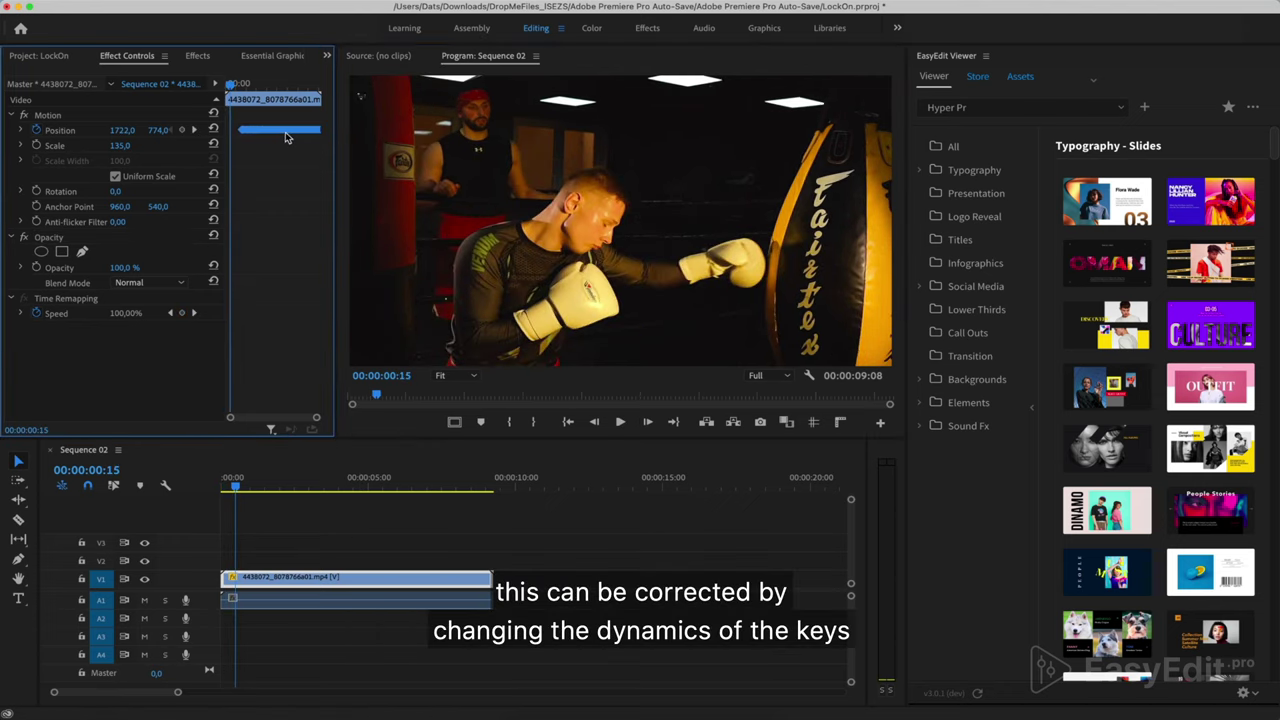
{"action": "left_click", "coordinate": [22, 131]}
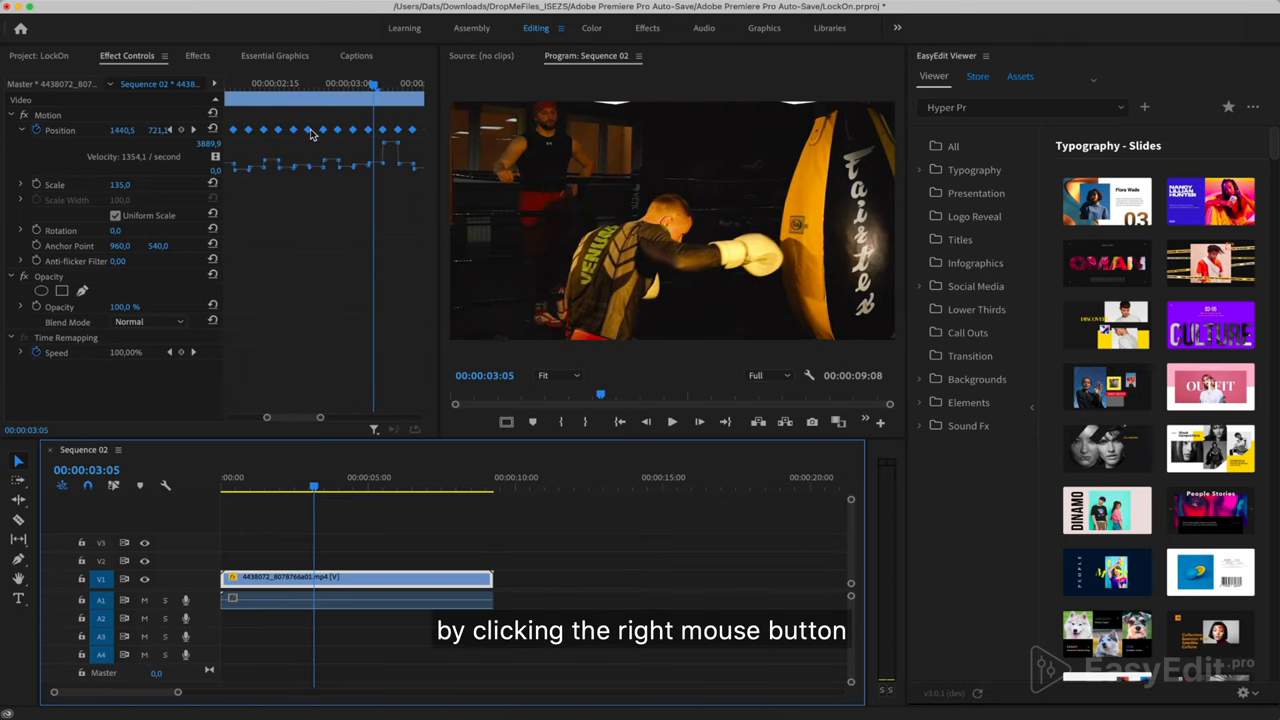
Set the selected Position keyframes' temporal interpolation to Bezier
{"action": "right_click", "coordinate": [311, 130]}
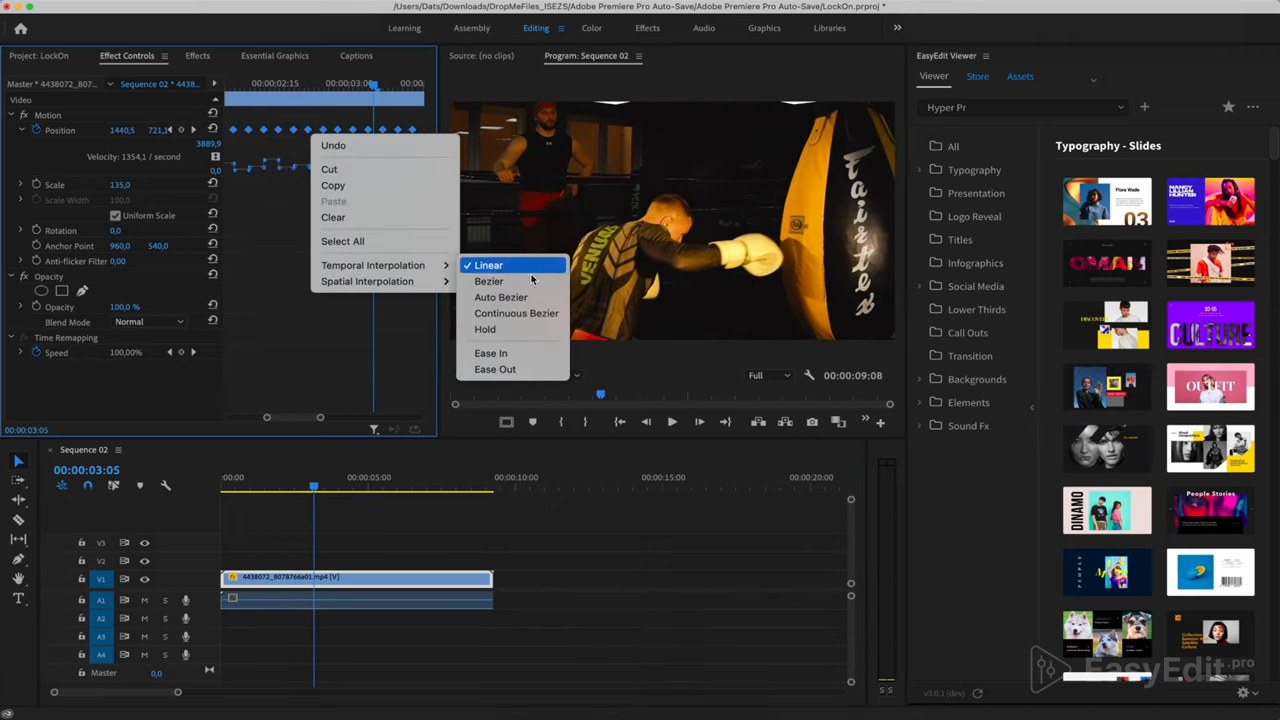
{"action": "left_click", "coordinate": [488, 265]}
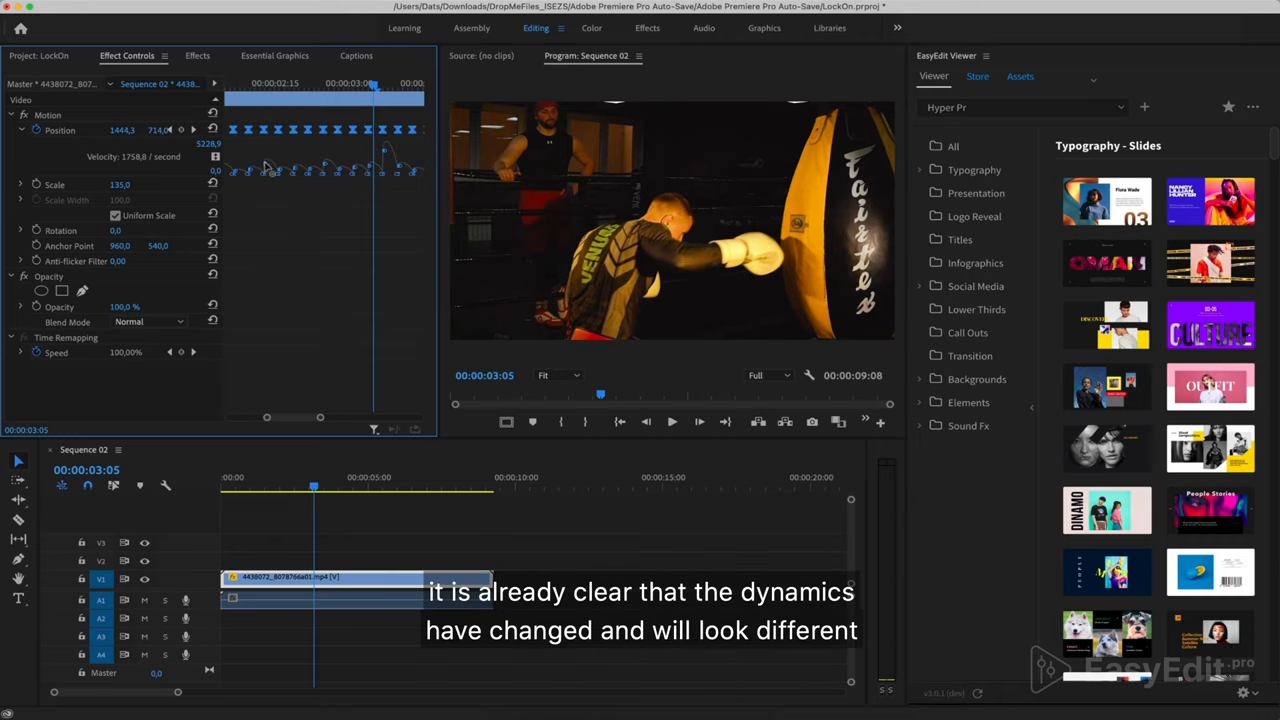
{"action": "mouse_move", "coordinate": [280, 183]}
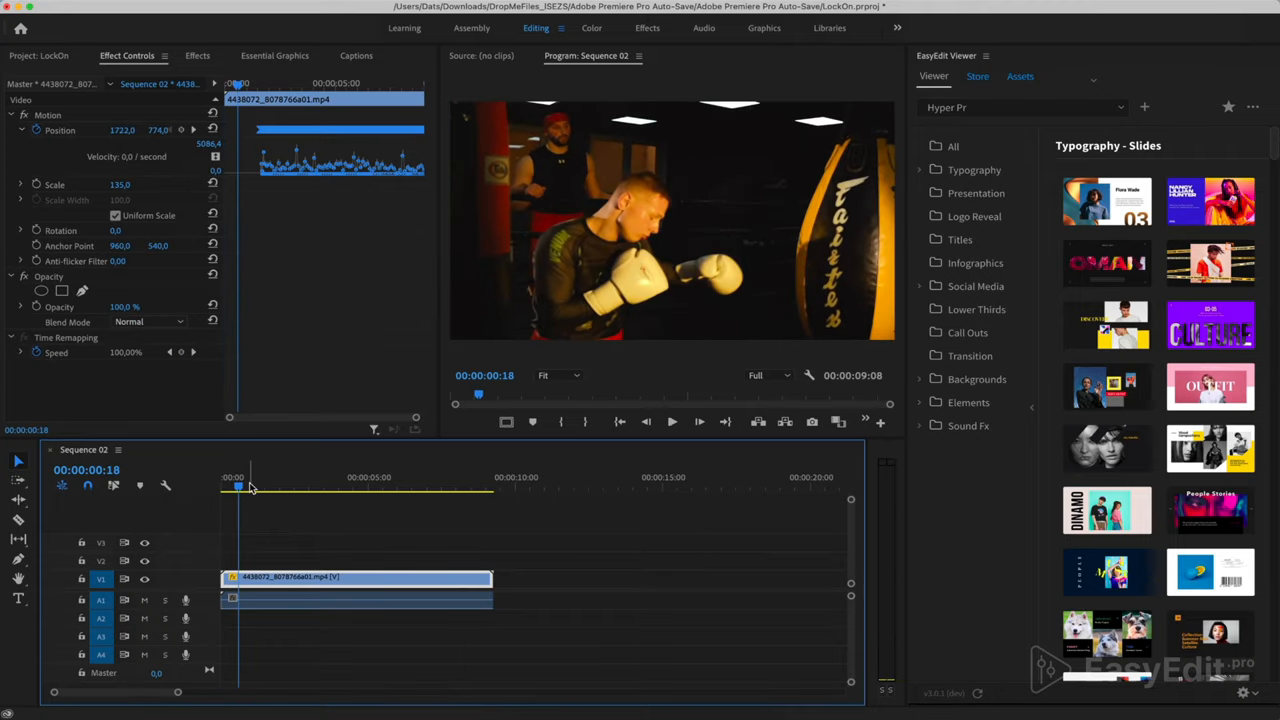
{"action": "mouse_move", "coordinate": [280, 228]}
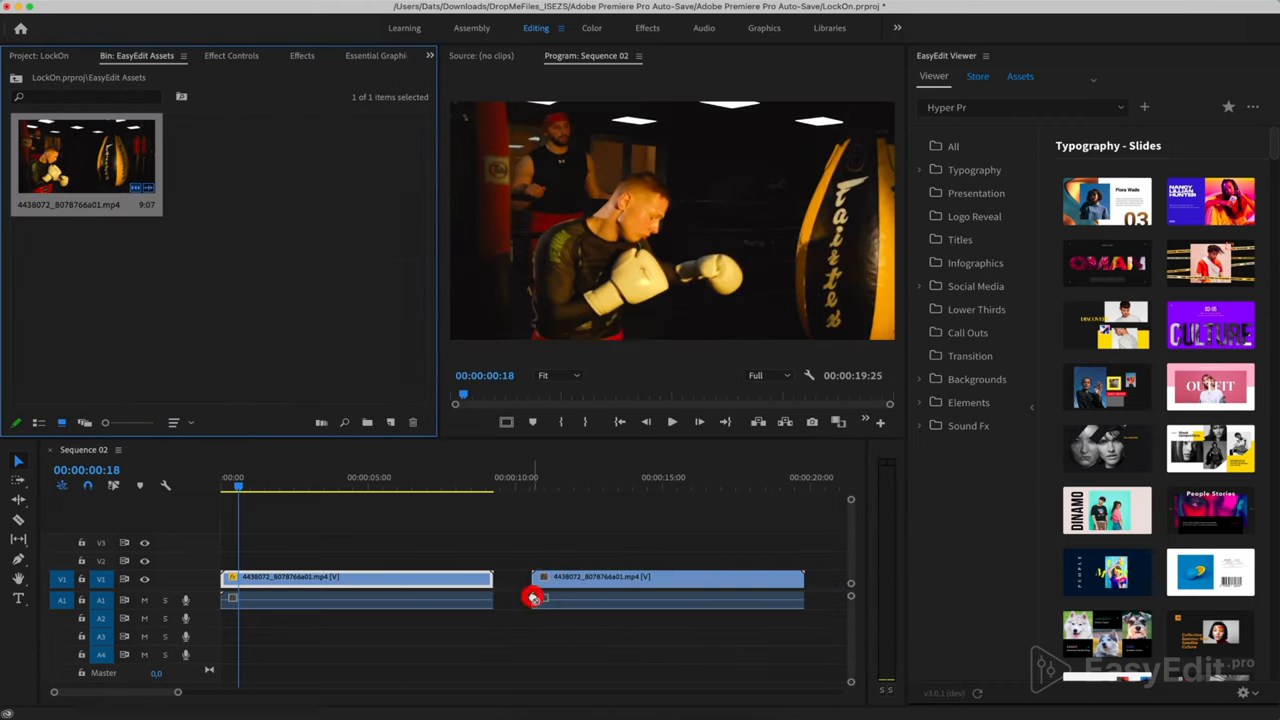
Select the second boxing clip, cue the playhead into it, and enlarge the Program Monitor
{"action": "left_click", "coordinate": [566, 488]}
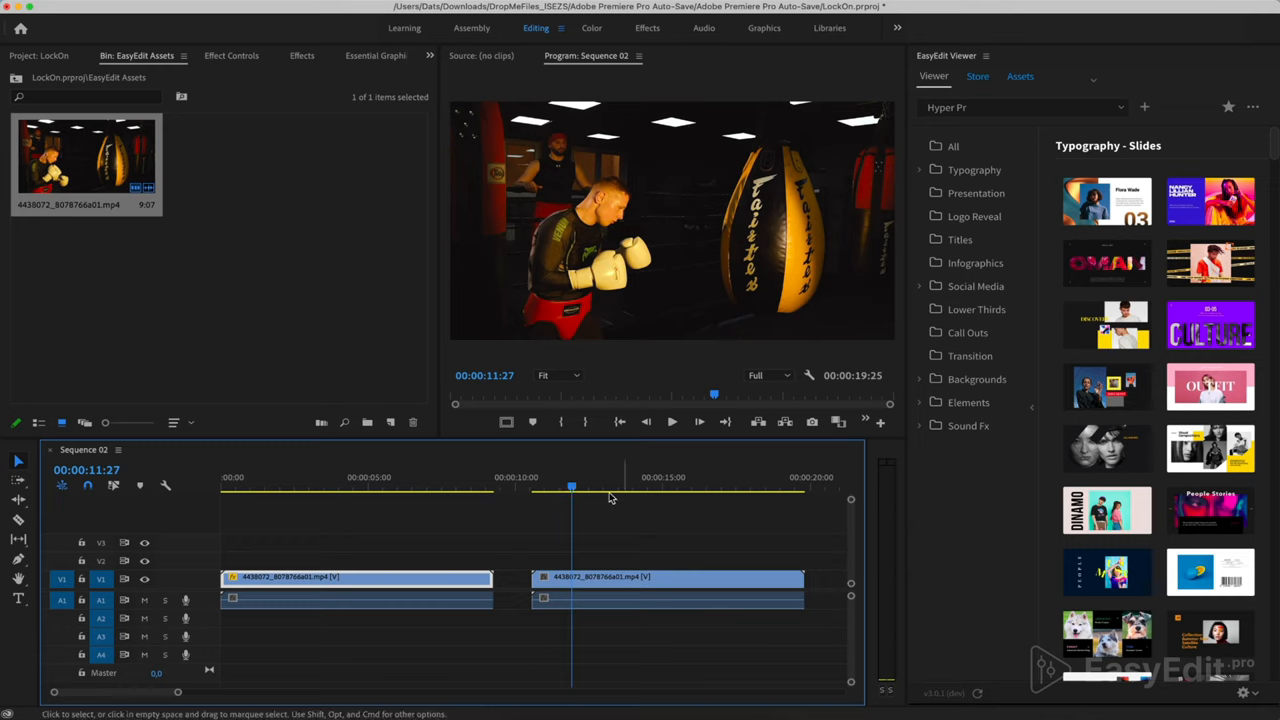
{"action": "left_click", "coordinate": [580, 484]}
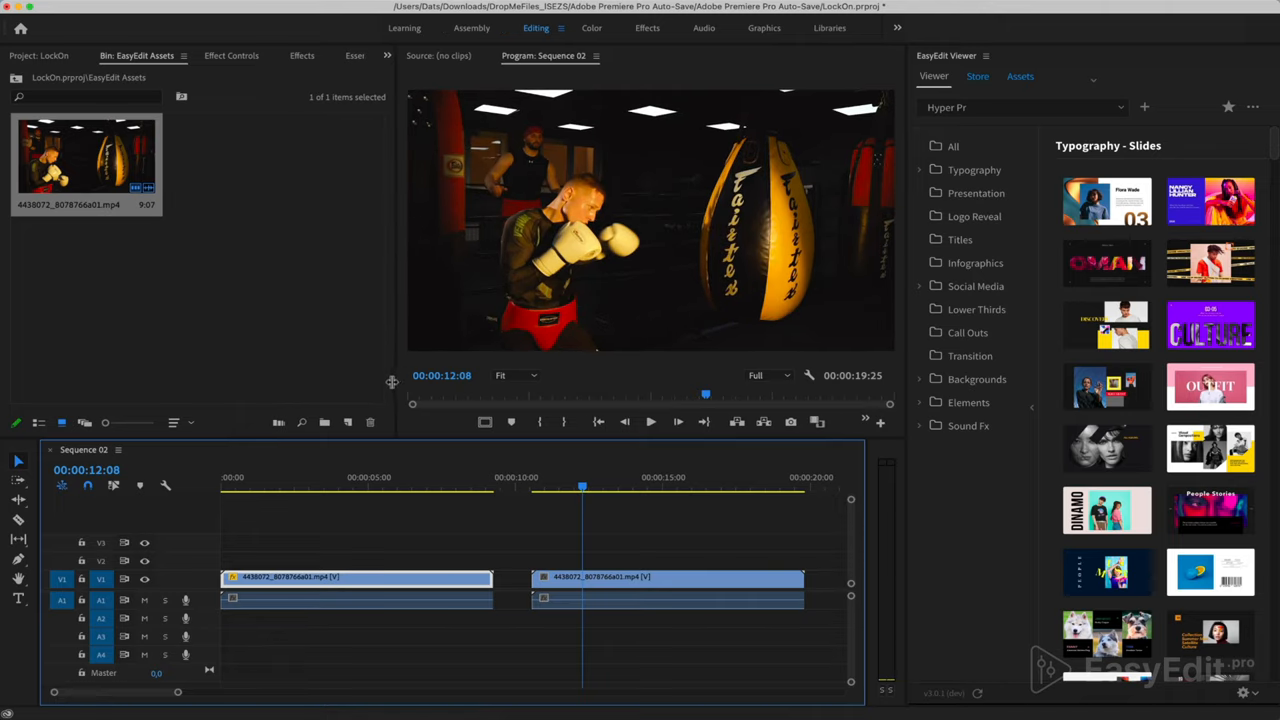
{"action": "left_click", "coordinate": [837, 422]}
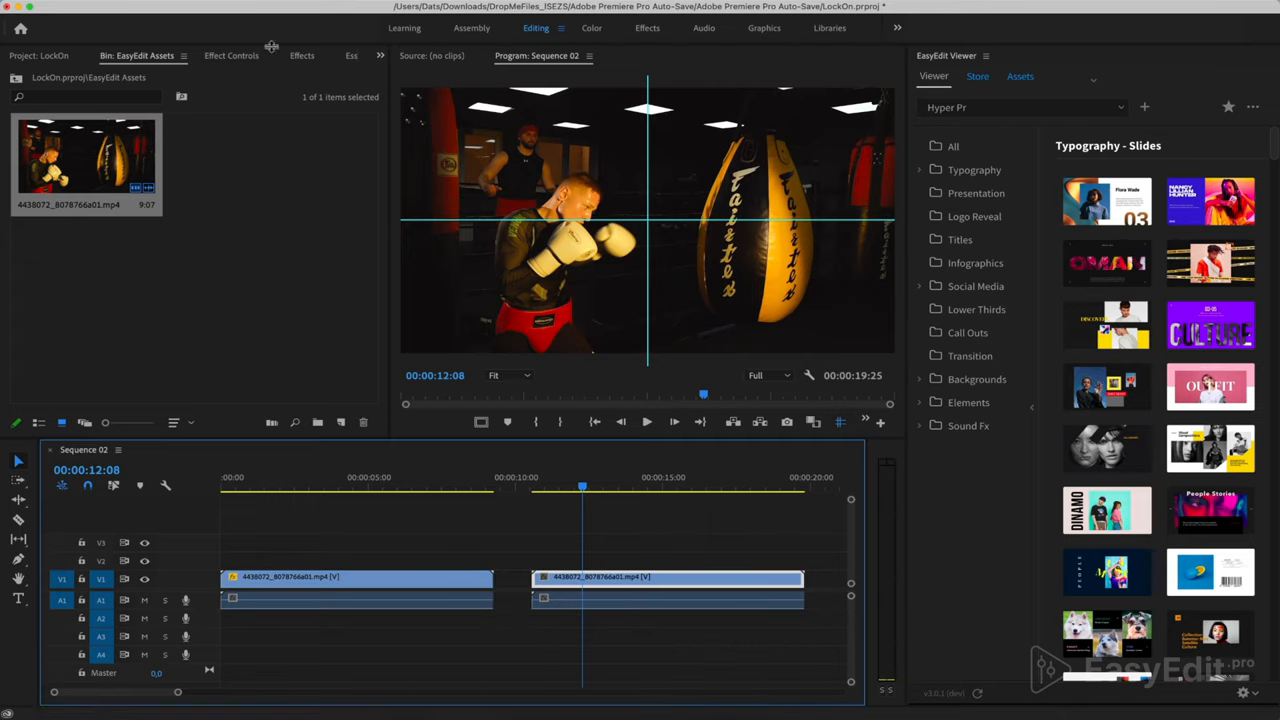
Search Effects for 'trans' and view the second clip's Transform in Effect Controls
{"action": "left_click", "coordinate": [301, 55]}
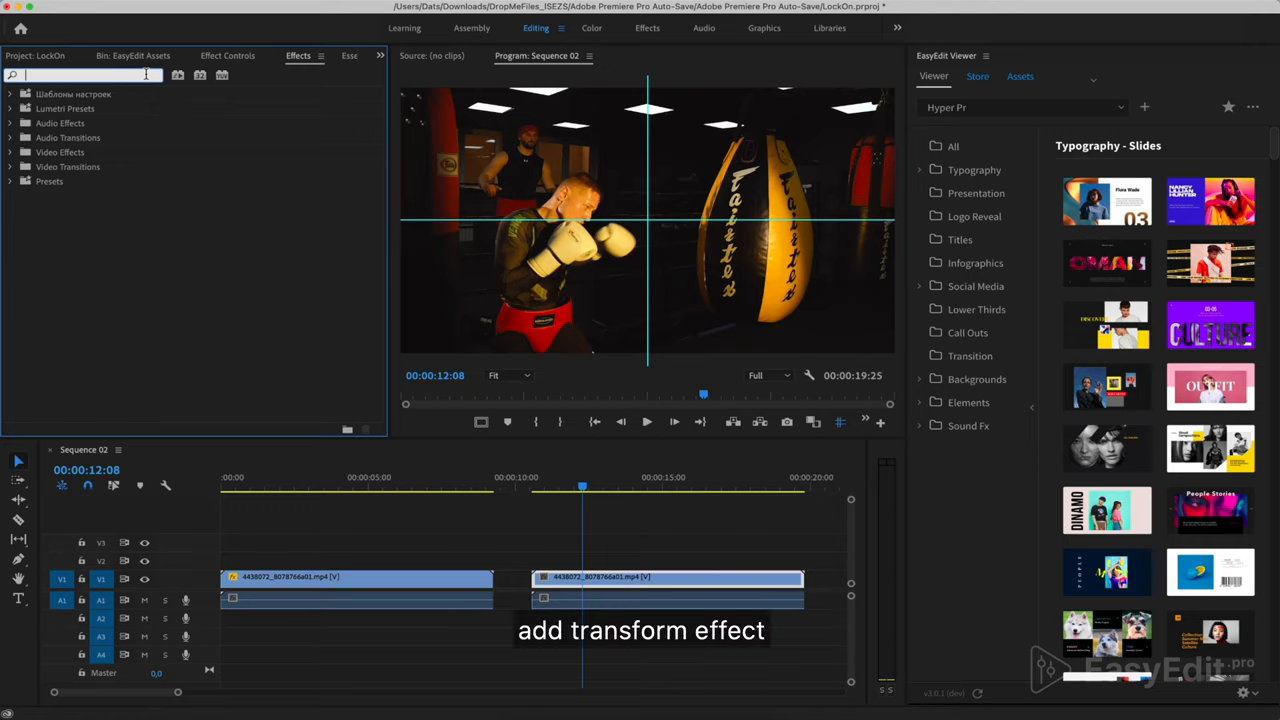
{"action": "type", "text": "trans"}
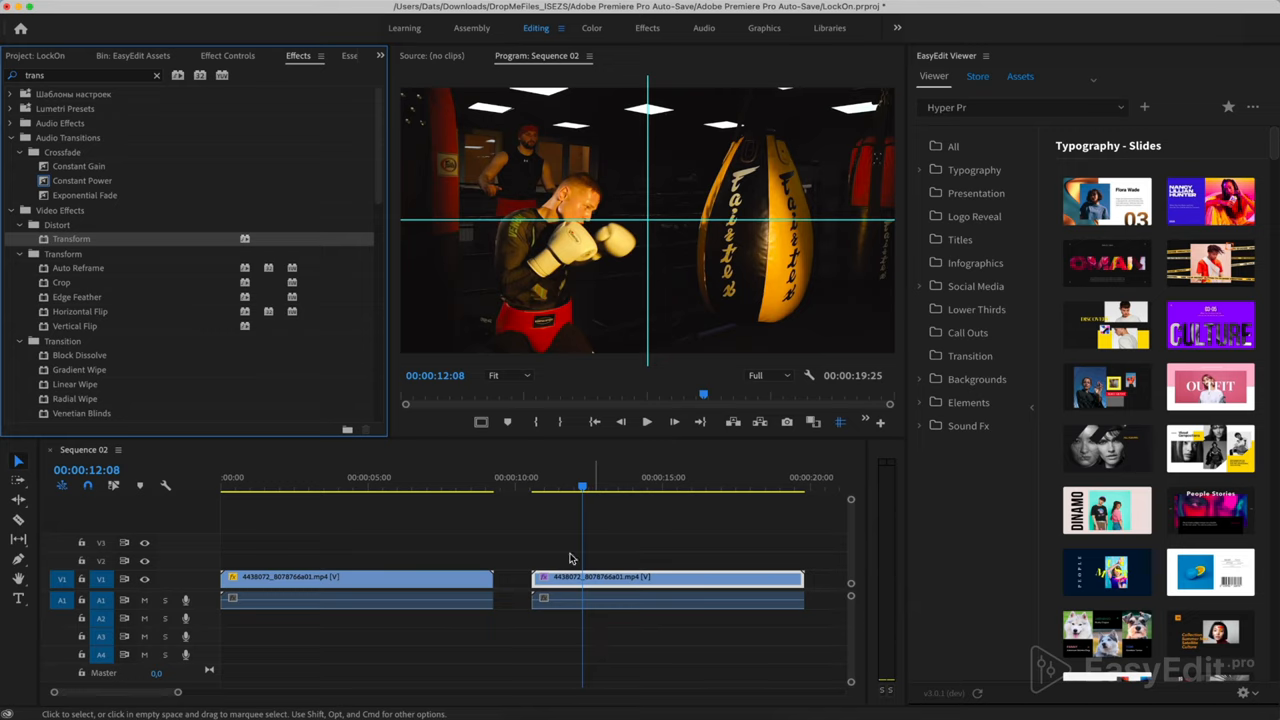
{"action": "left_click", "coordinate": [227, 55]}
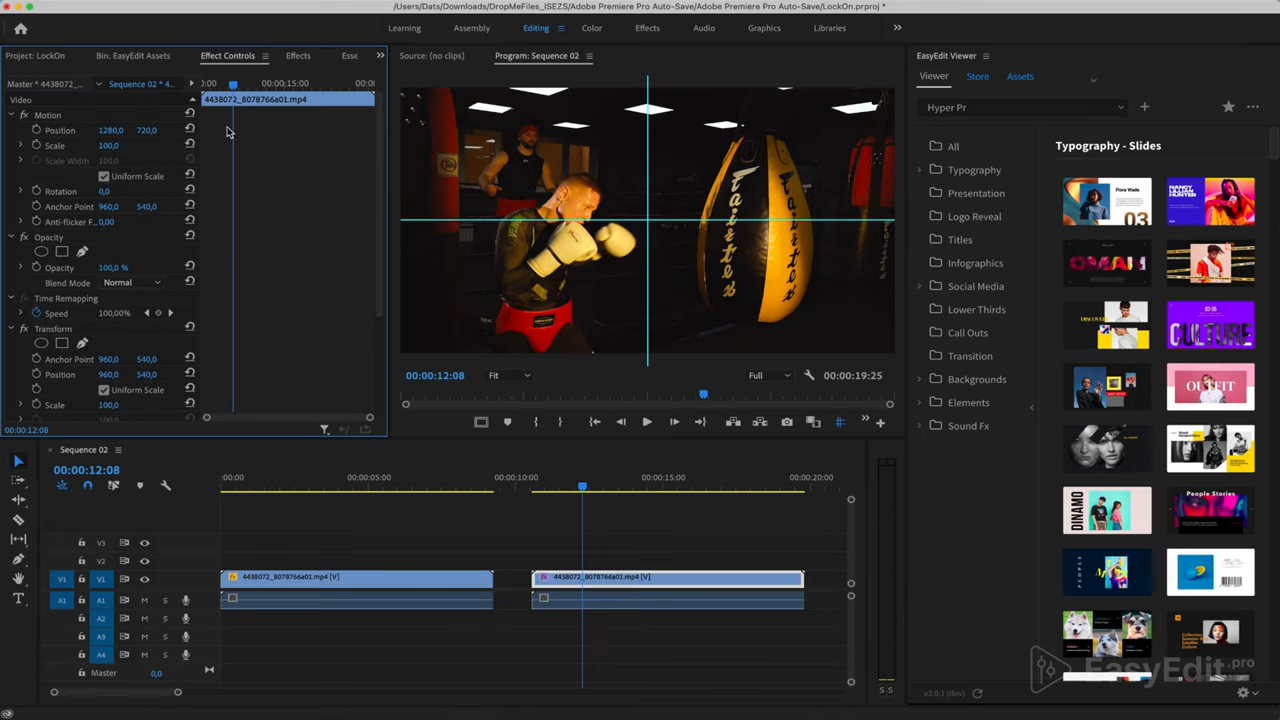
At Transform Scale 135, add Position keyframes so the boxer's head stays on the guides
{"action": "scroll", "scroll_direction": "down", "scroll_amount": 3}
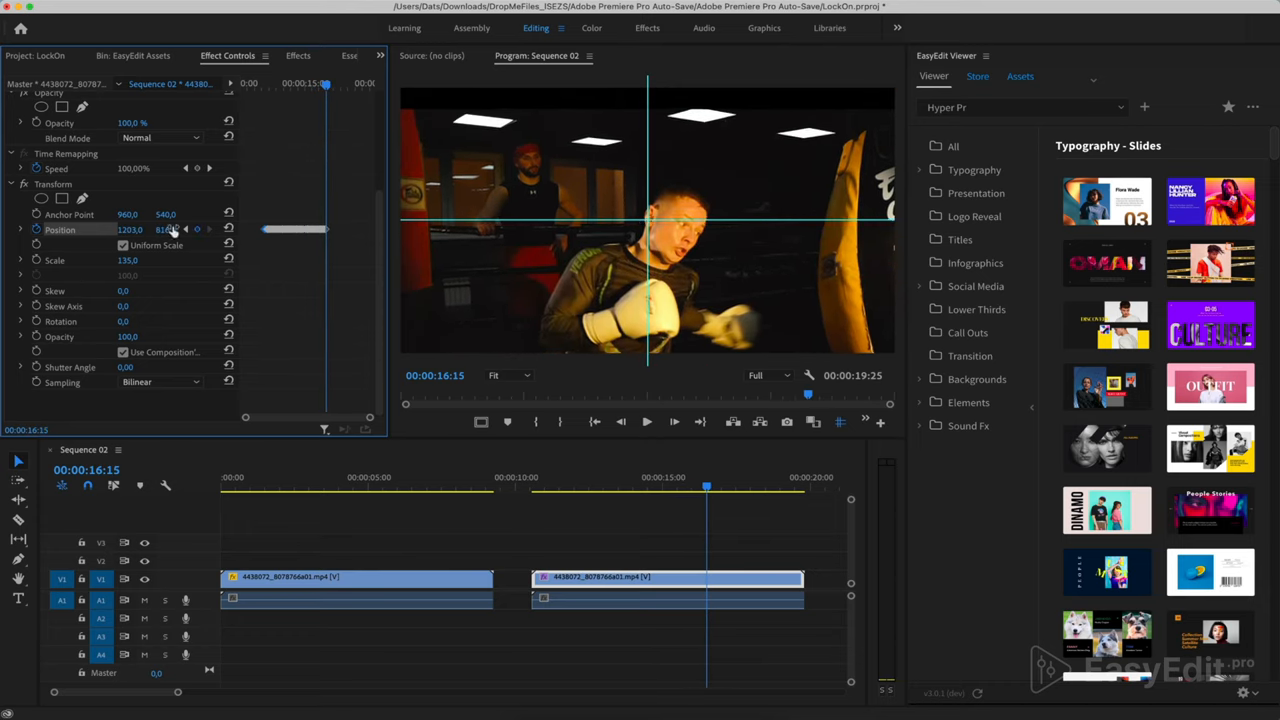
{"action": "left_click", "coordinate": [707, 485]}
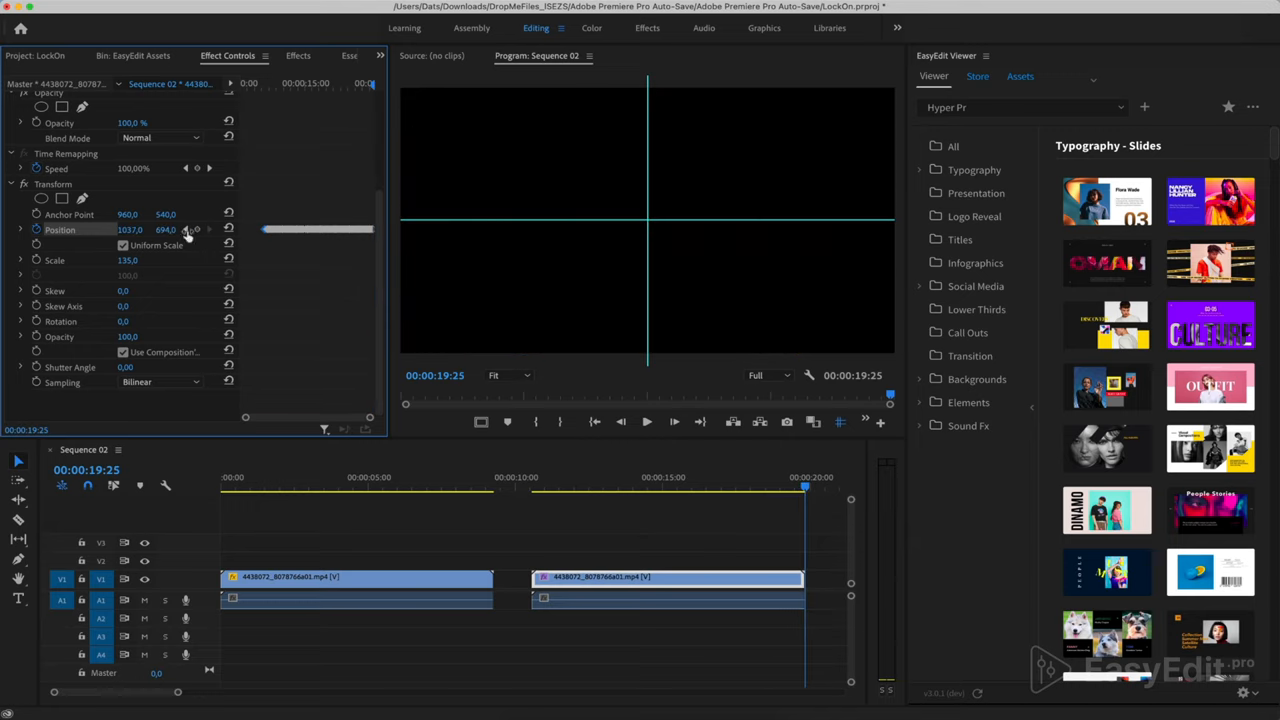
Return to the first Position keyframe and switch off Show Guides
{"action": "left_click", "coordinate": [687, 486]}
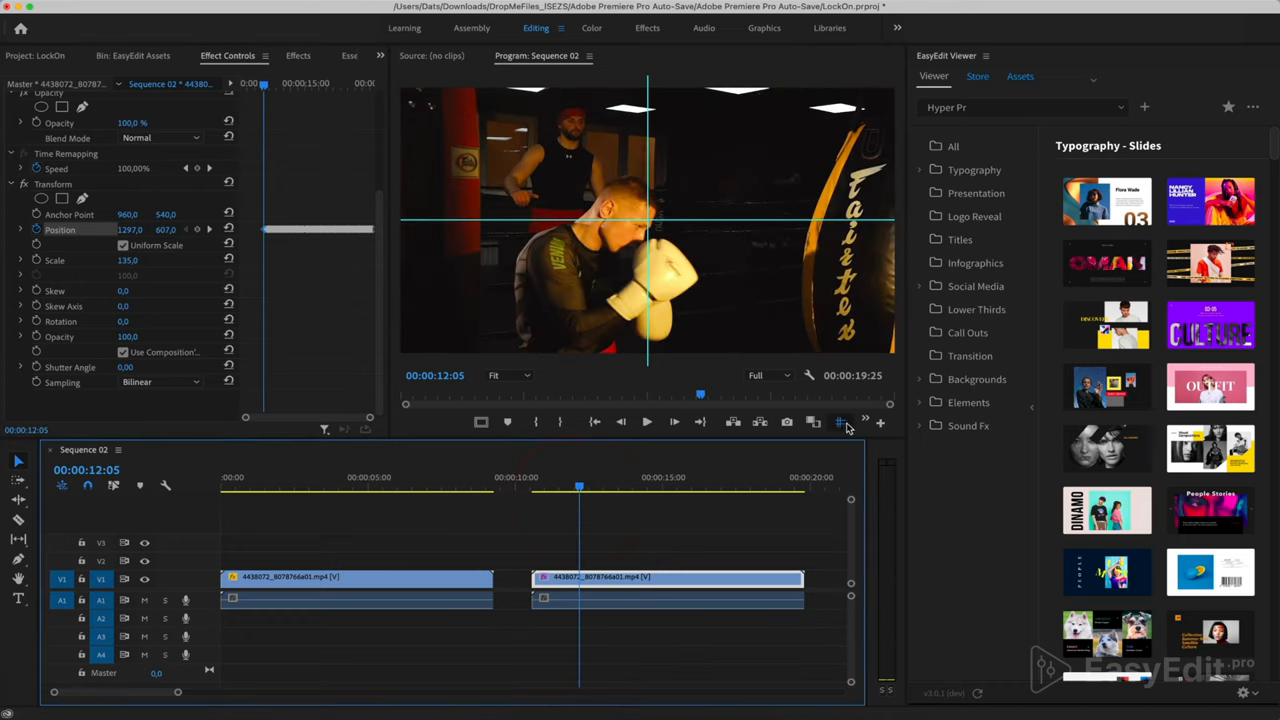
{"action": "left_click", "coordinate": [577, 487]}
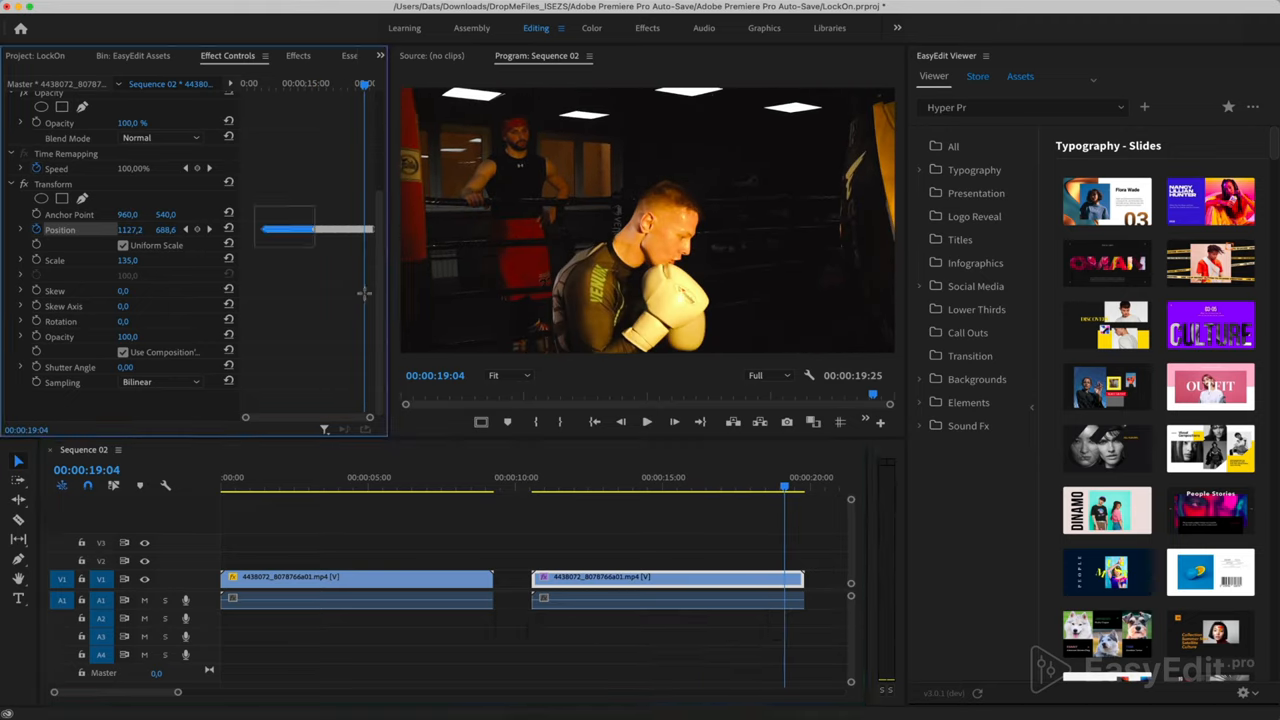
Give the Position keyframes Ease In/Ease Out and set Shutter Angle to 105
{"action": "right_click", "coordinate": [305, 230]}
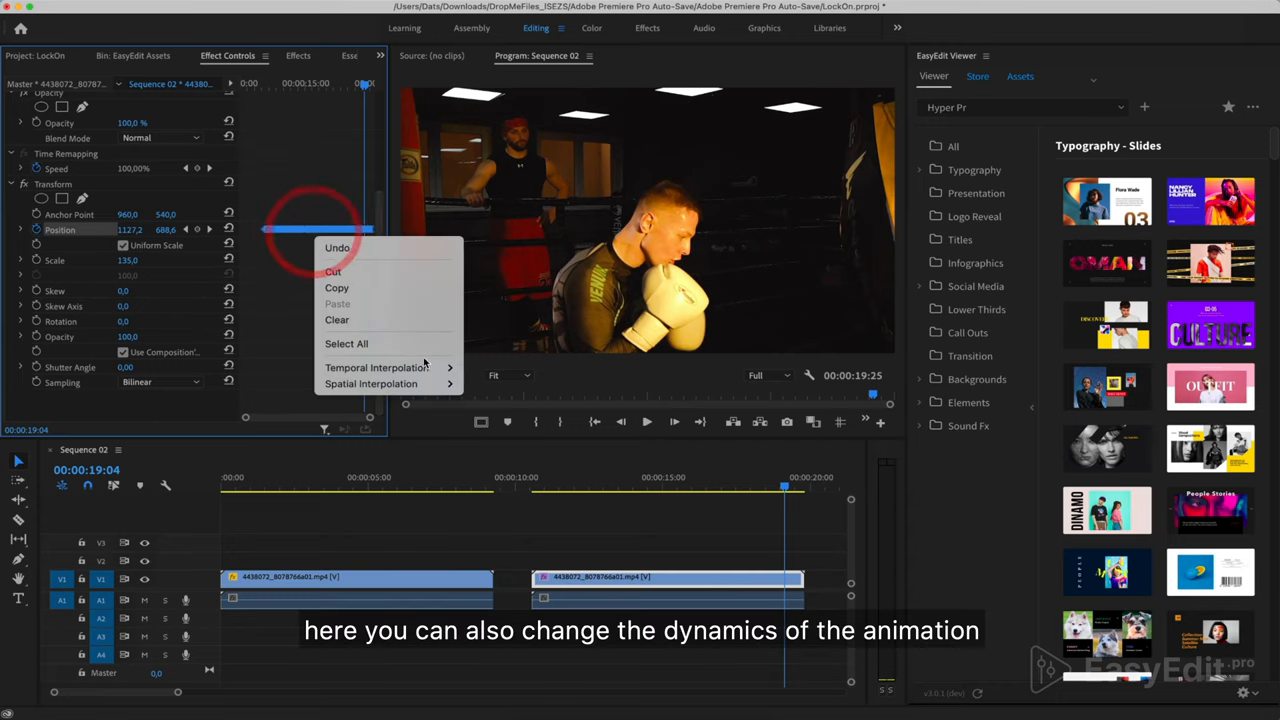
{"action": "left_click", "coordinate": [520, 477]}
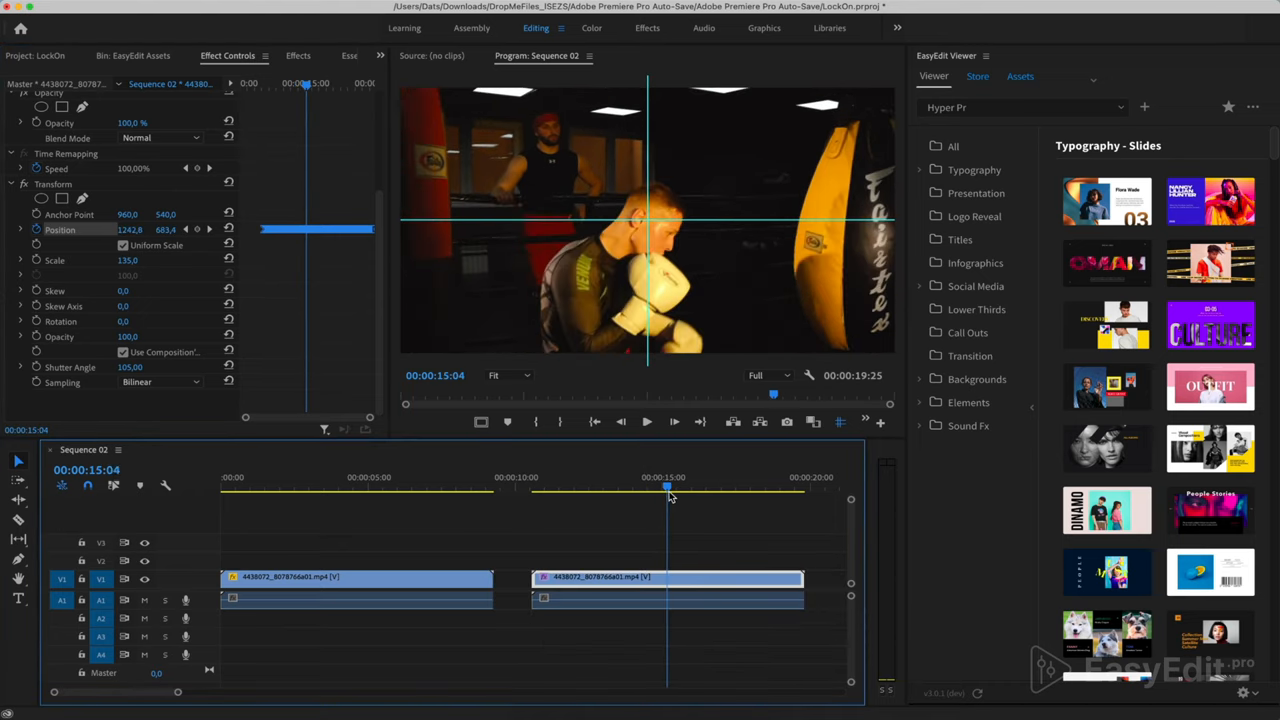
{"action": "left_click", "coordinate": [681, 483]}
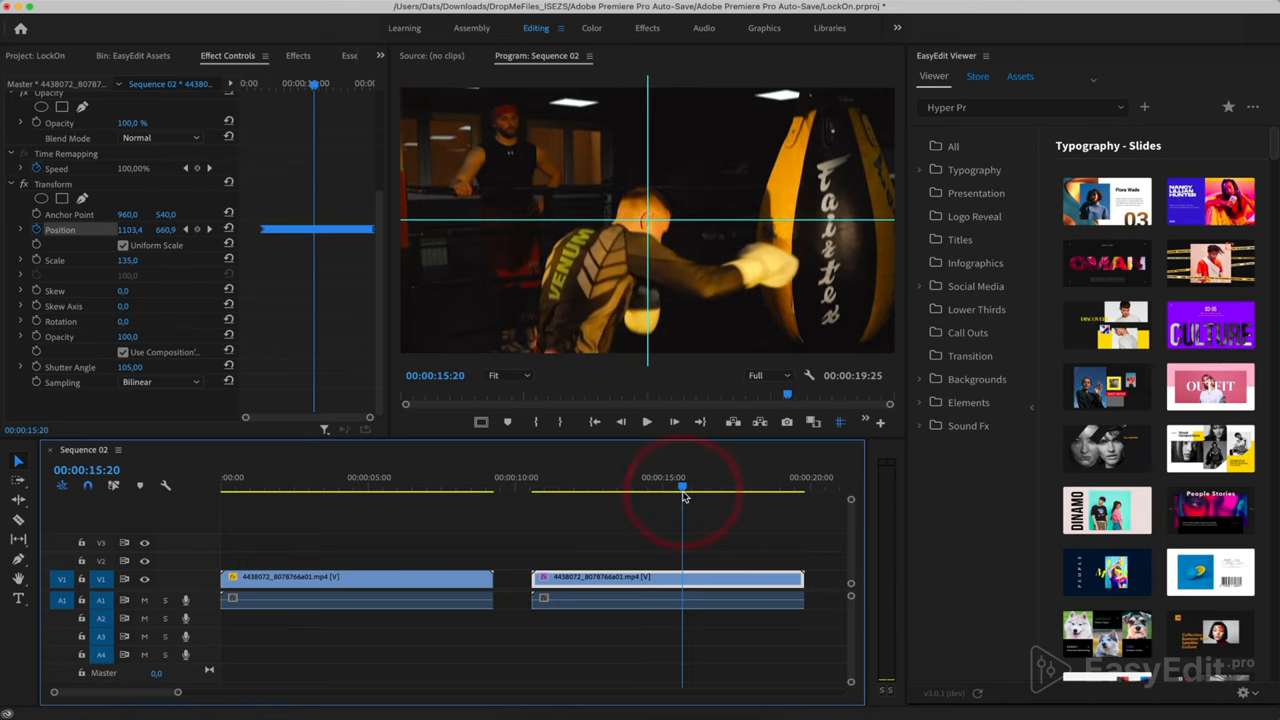